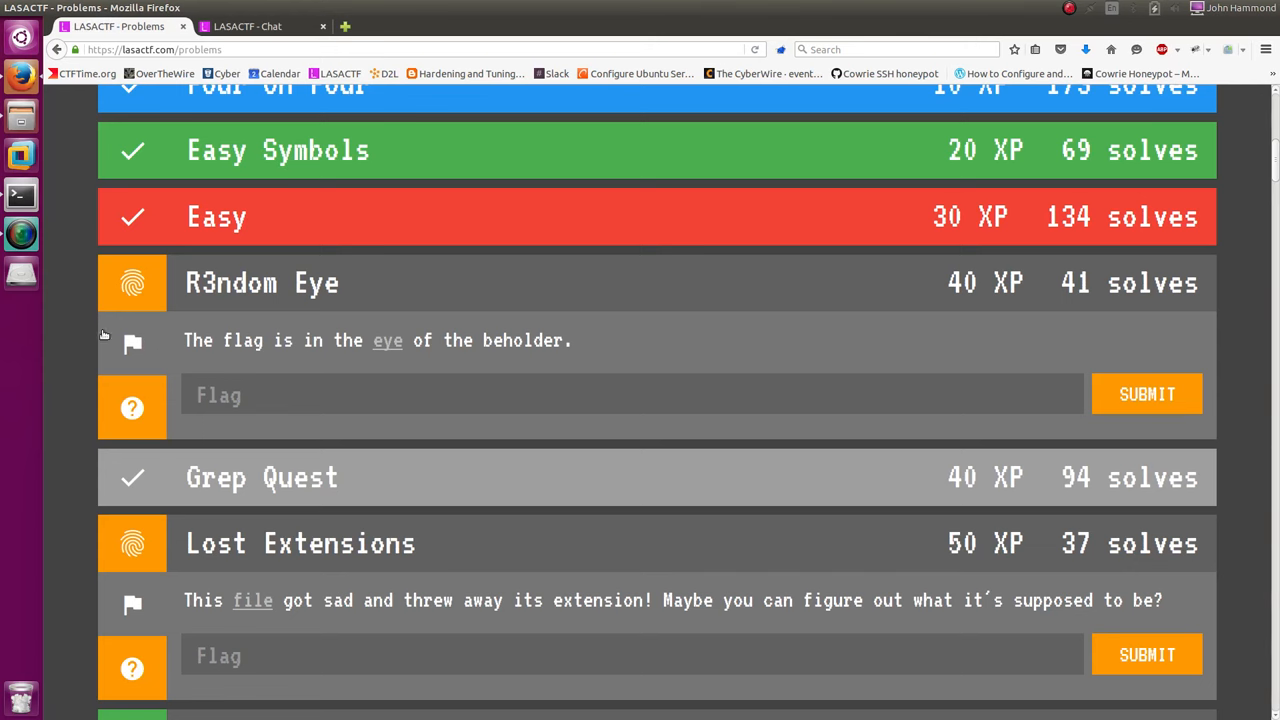
Step: Download eyeofthetiger.png from the 'eye' hint link into a new r3ndom_eye folder under lasactf
scroll(up, 3)
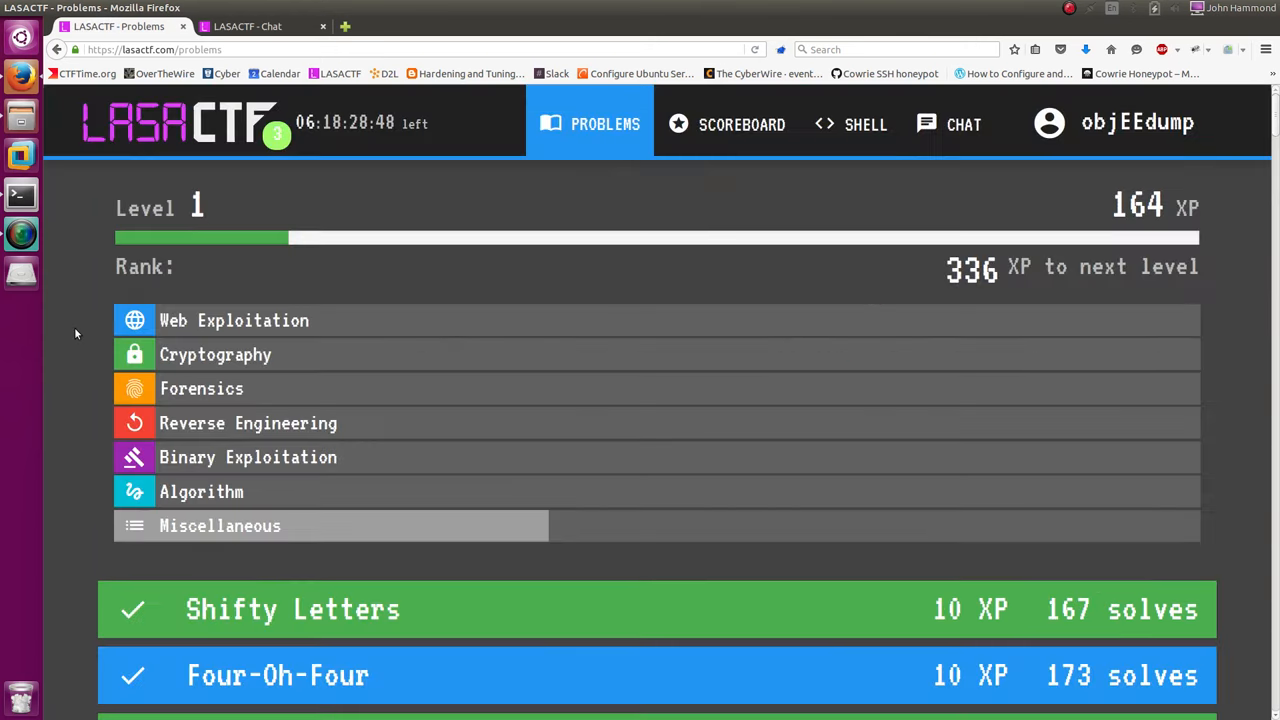
scroll(down, 3)
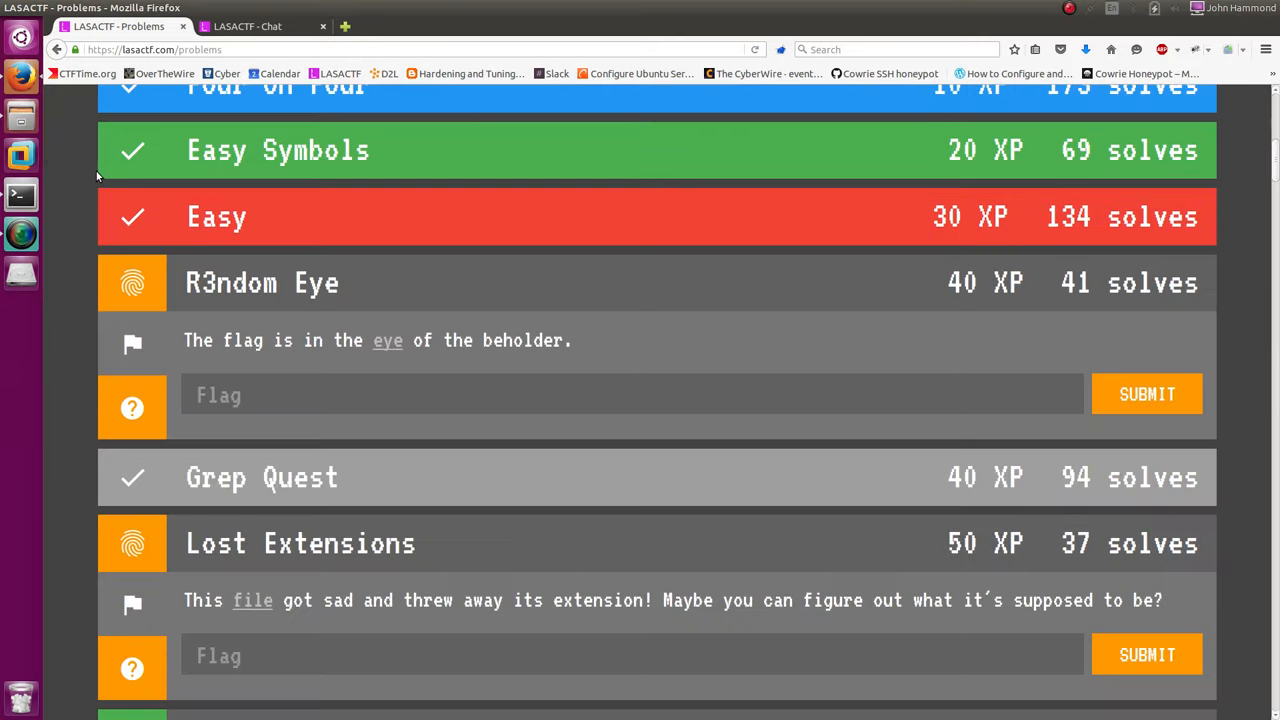
mouse_move(388, 284)
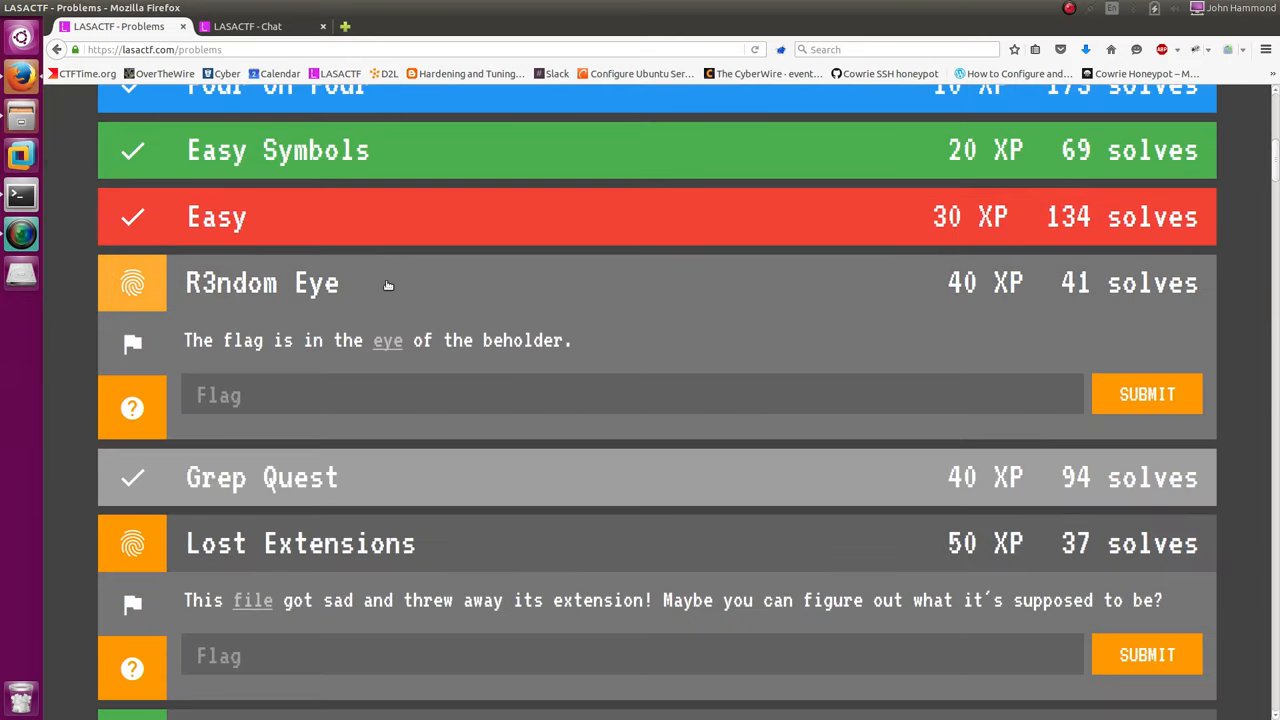
mouse_move(364, 290)
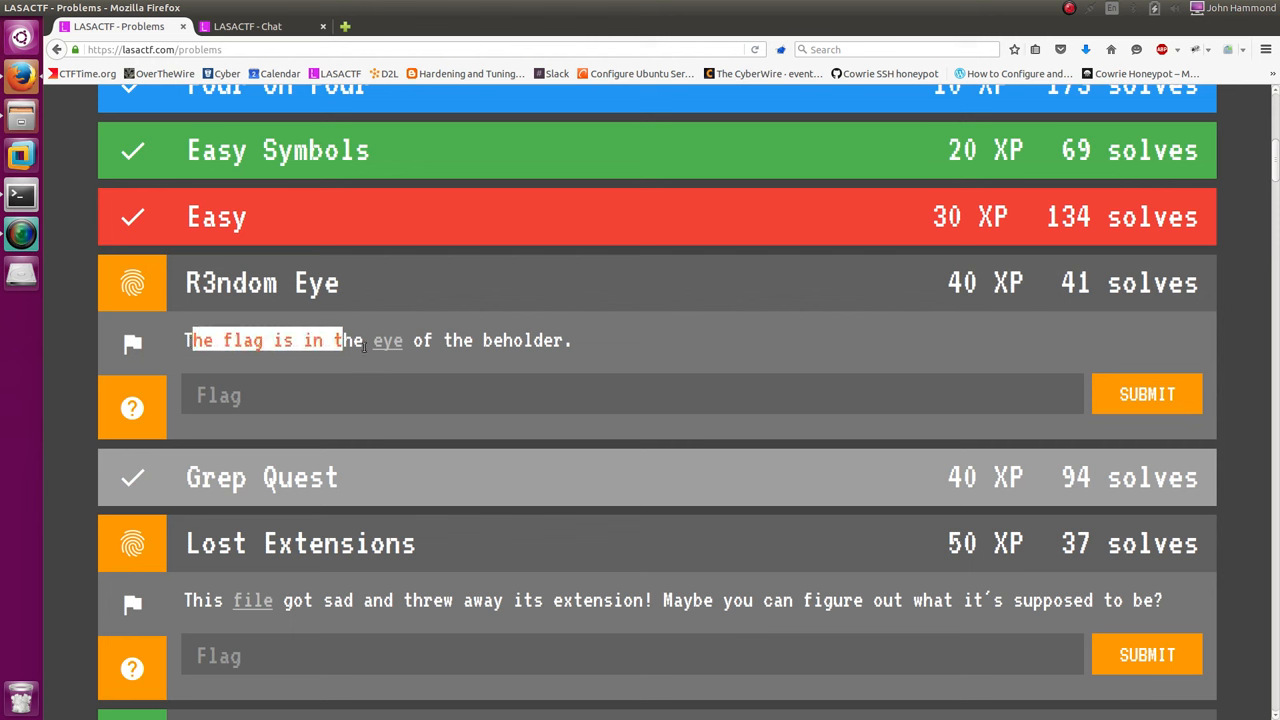
mouse_move(388, 342)
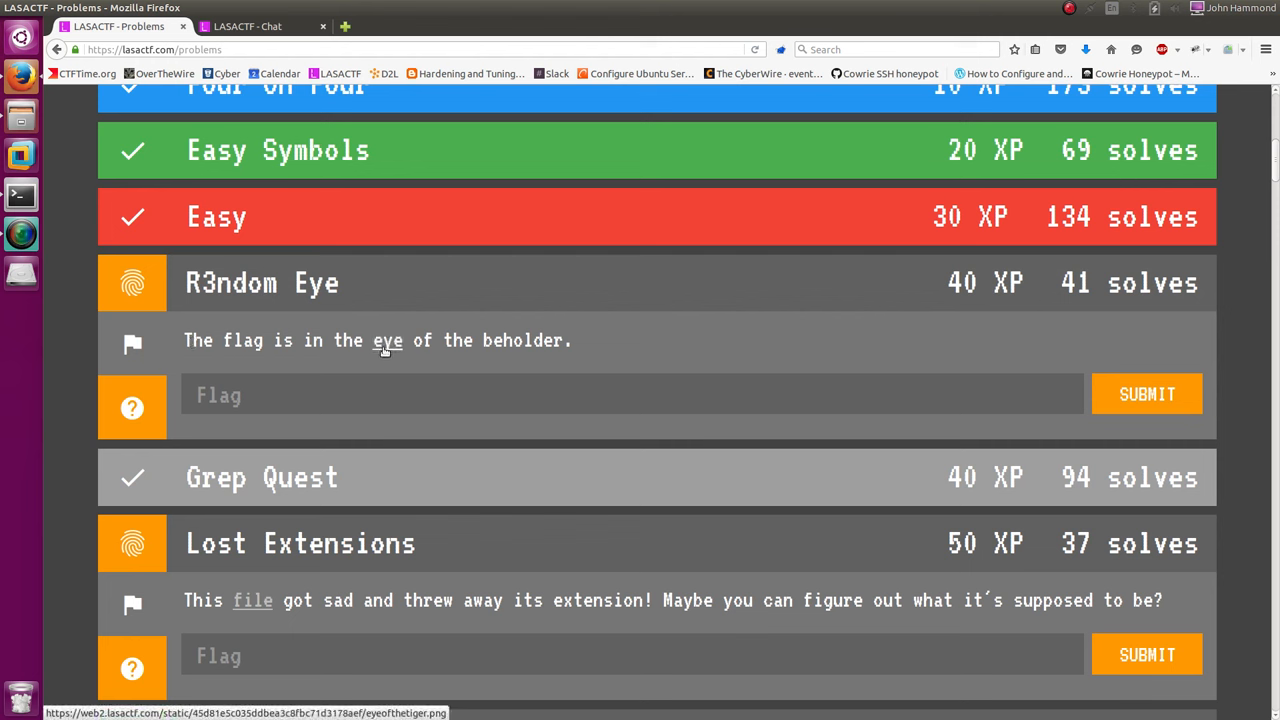
click(388, 340)
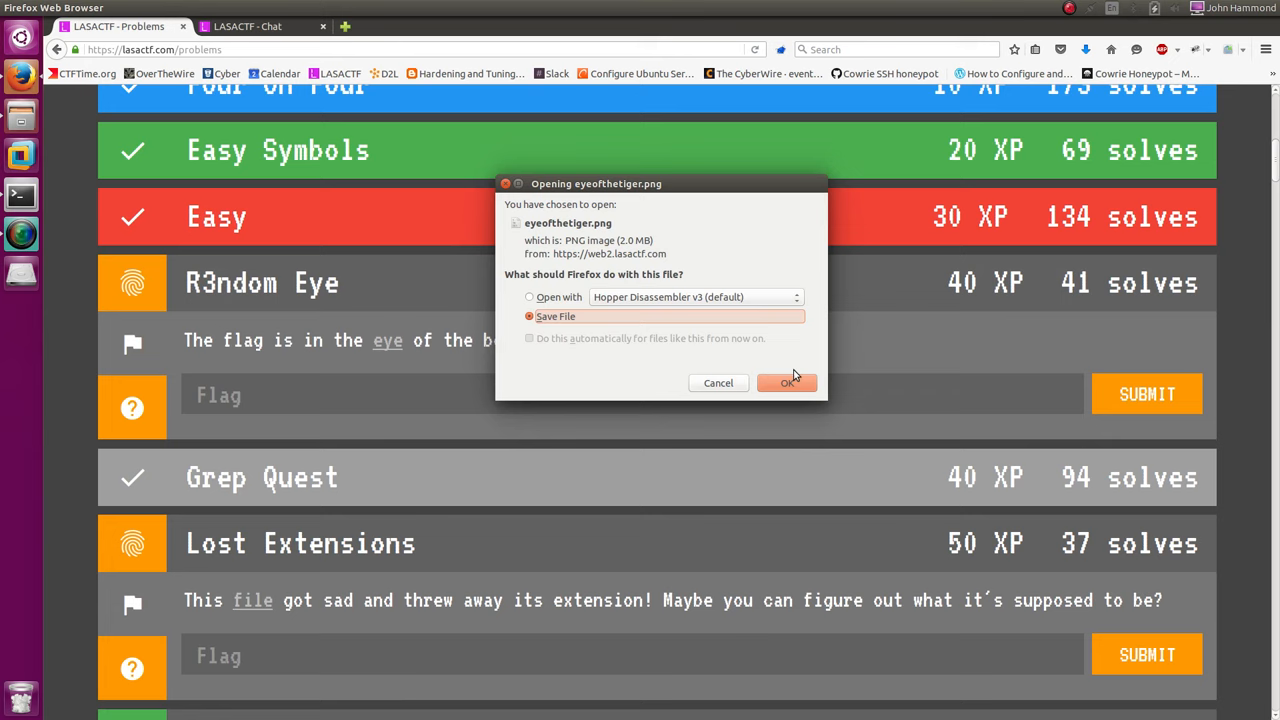
click(788, 384)
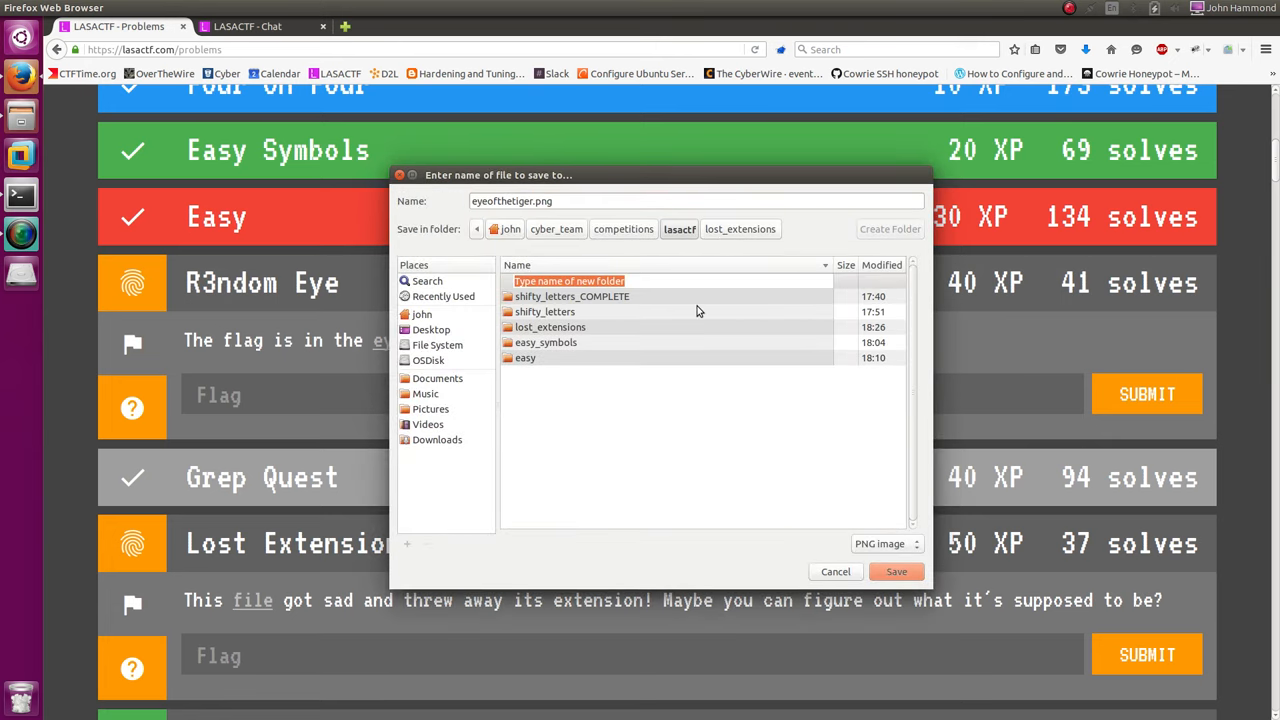
text(r3)
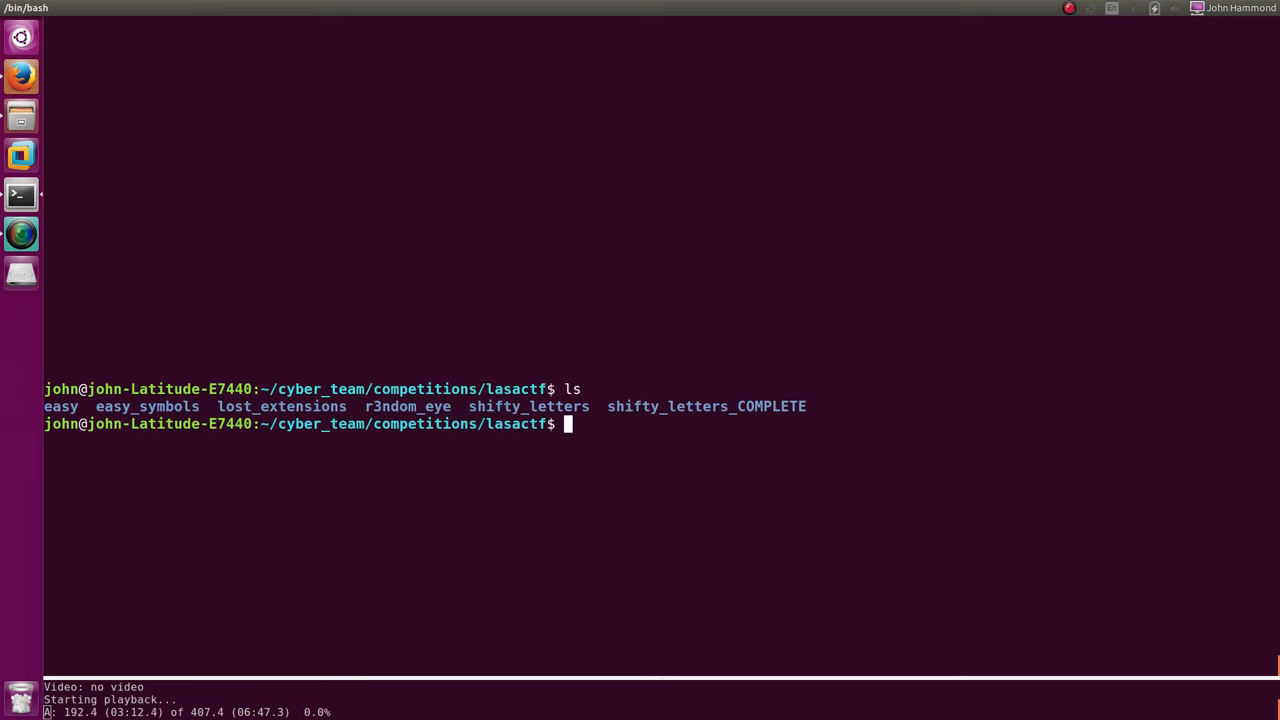
Step: Enter r3ndom_eye and run file on eyeofthetiger.png, revealing it is JPEG data
text(cd)
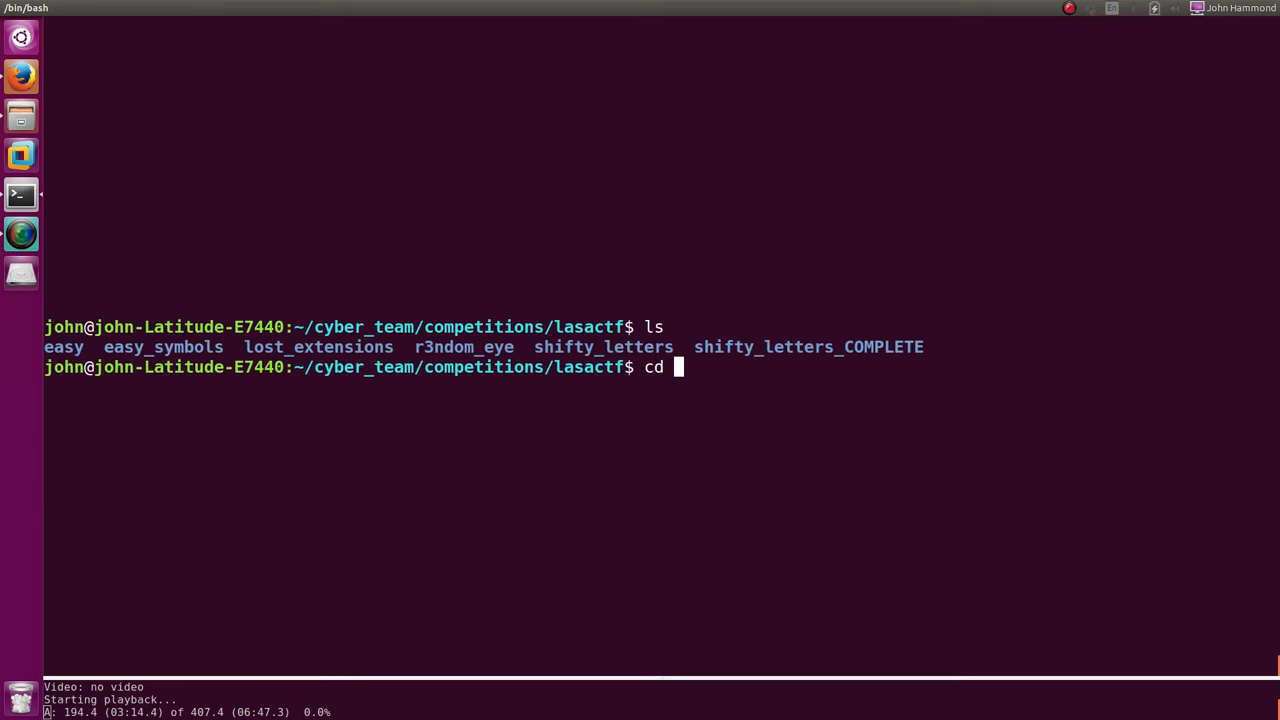
text(r3ndom_eye/)
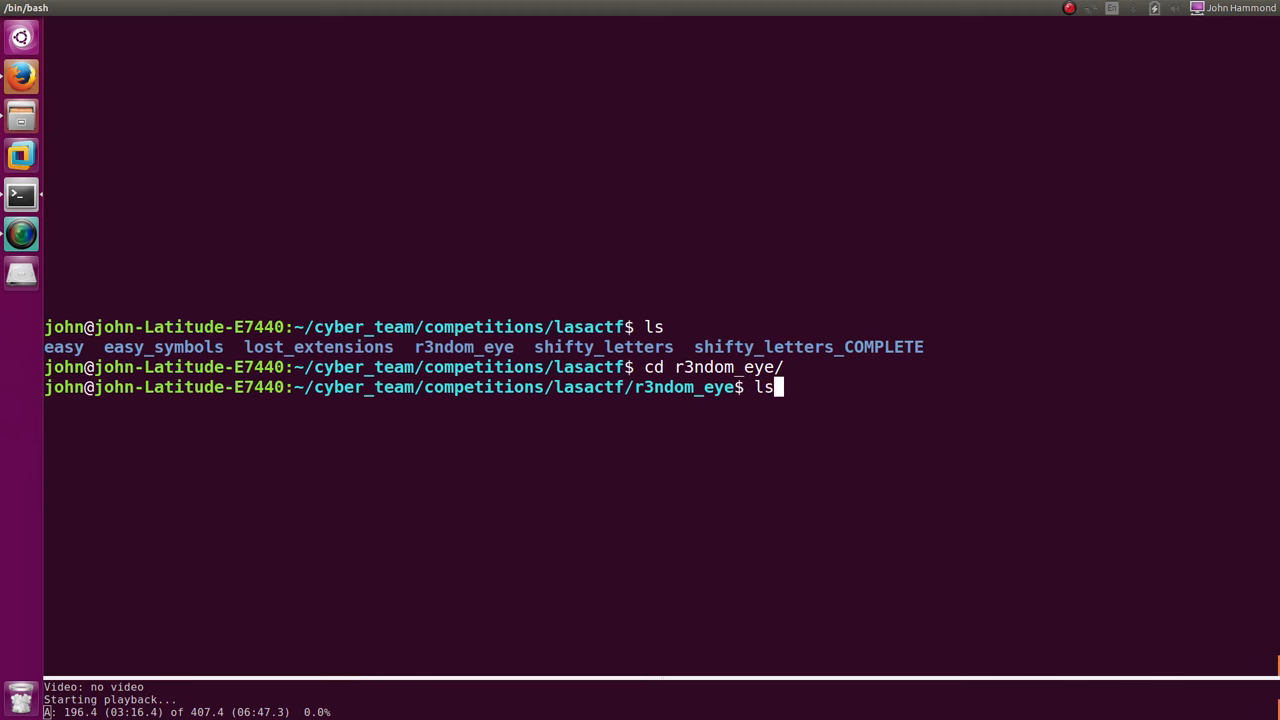
key(Return)
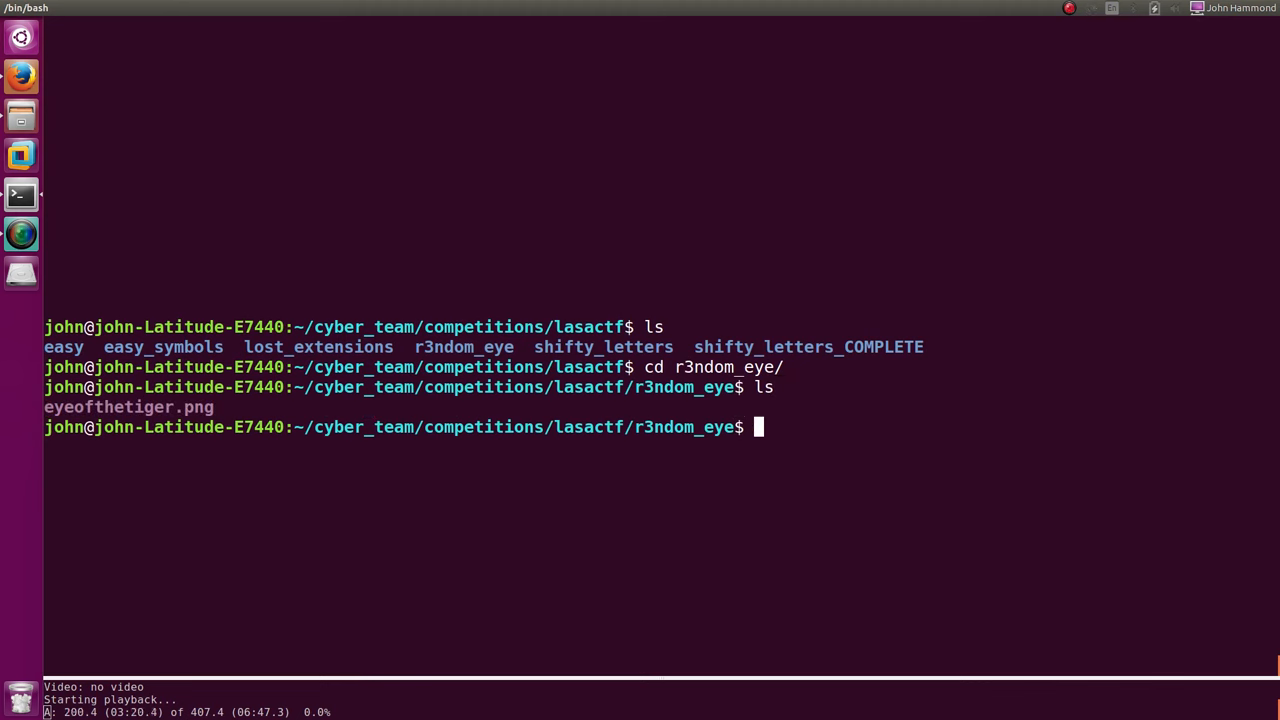
text(file eyeofthetiger.png)
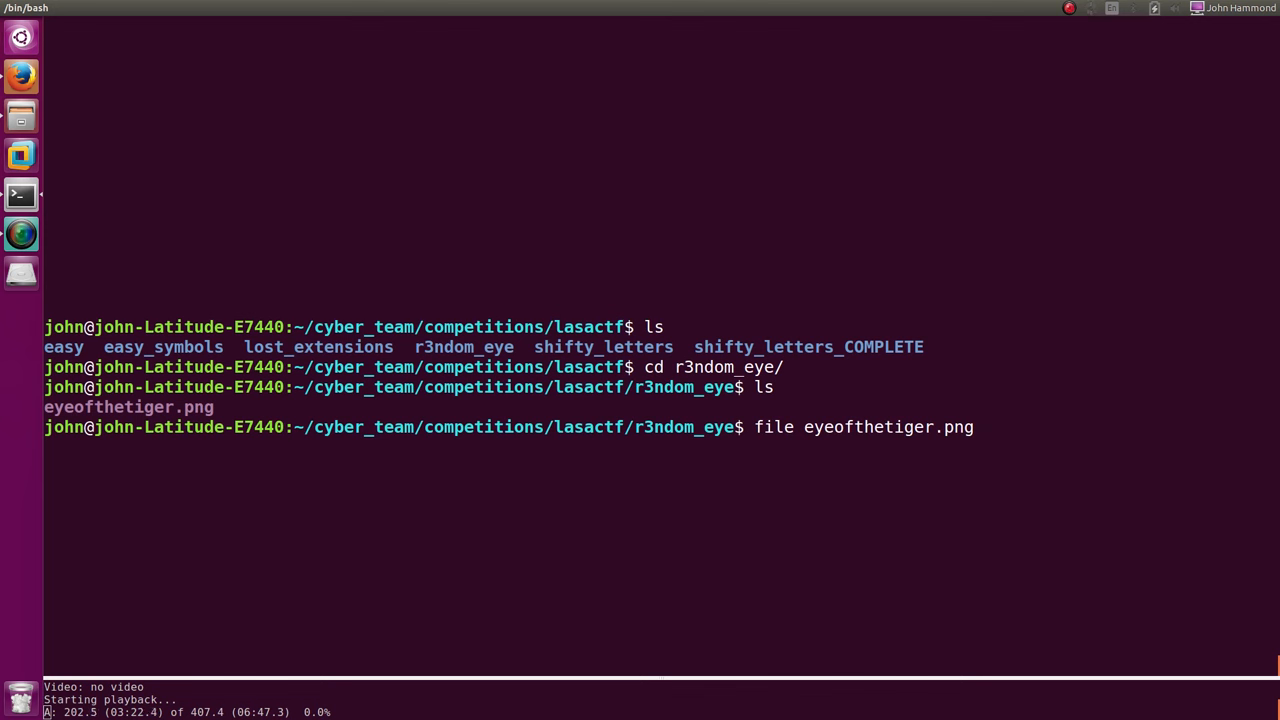
key(Return)
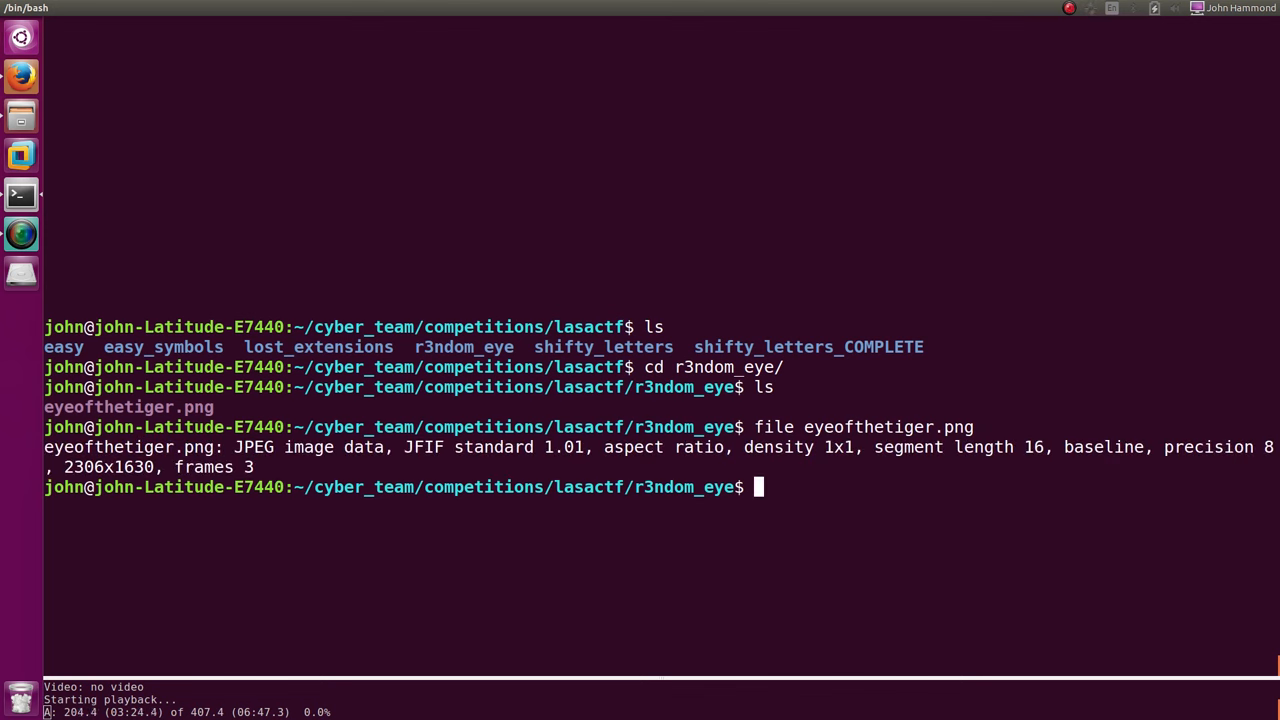
Step: Try eog on eyeofthetiger.png and dismiss the failed PNG load error
text(eog)
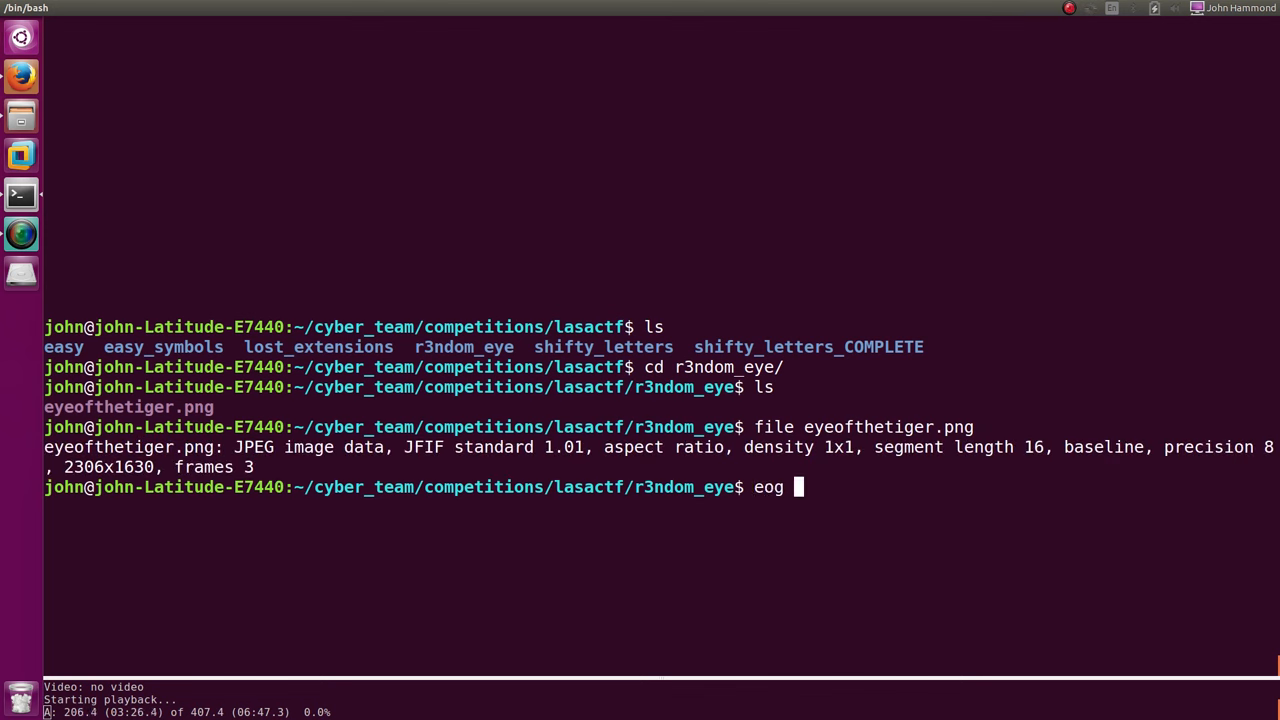
key(Return)
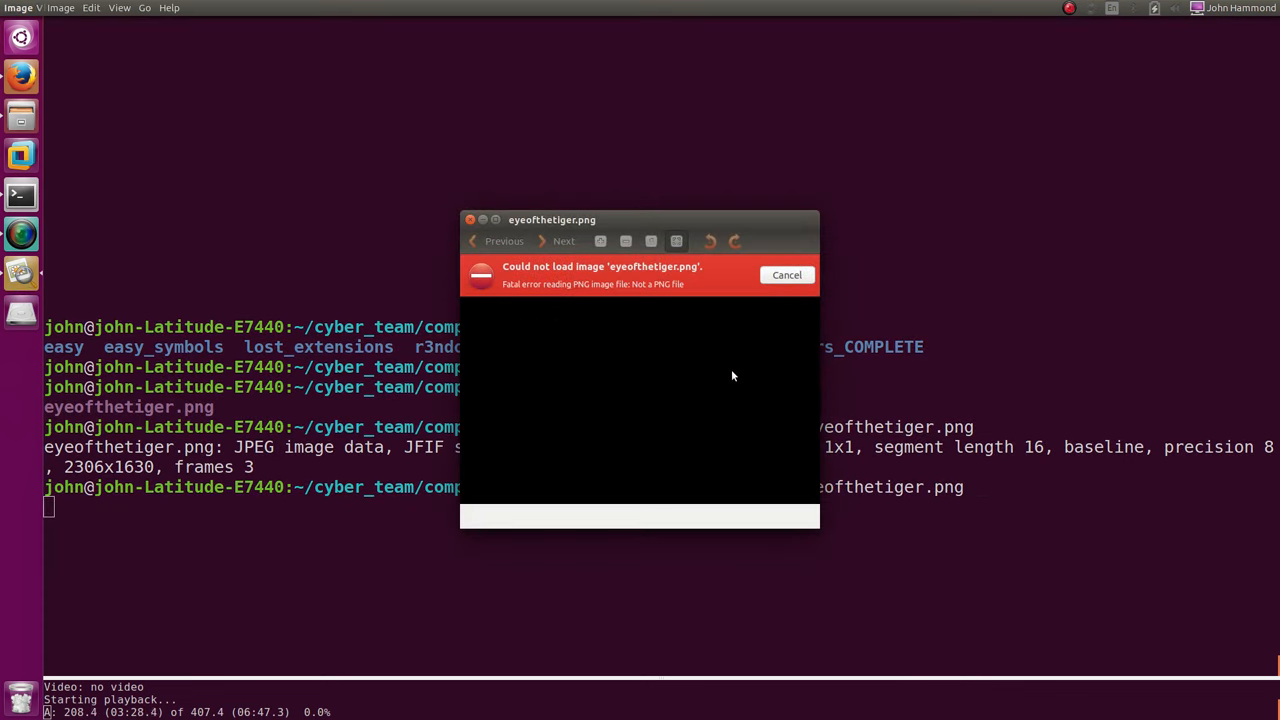
click(788, 274)
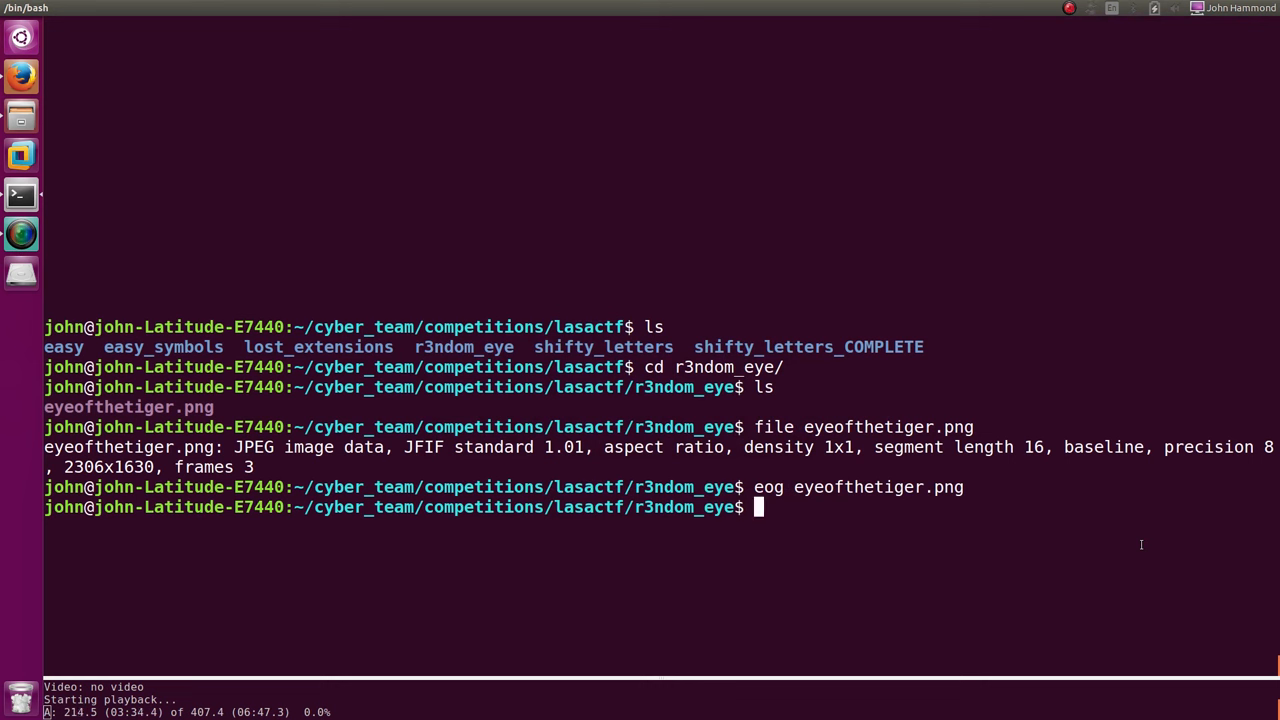
Step: Copy the image to eyeofthetiger.jpg and view it as an eye photo
text(cp)
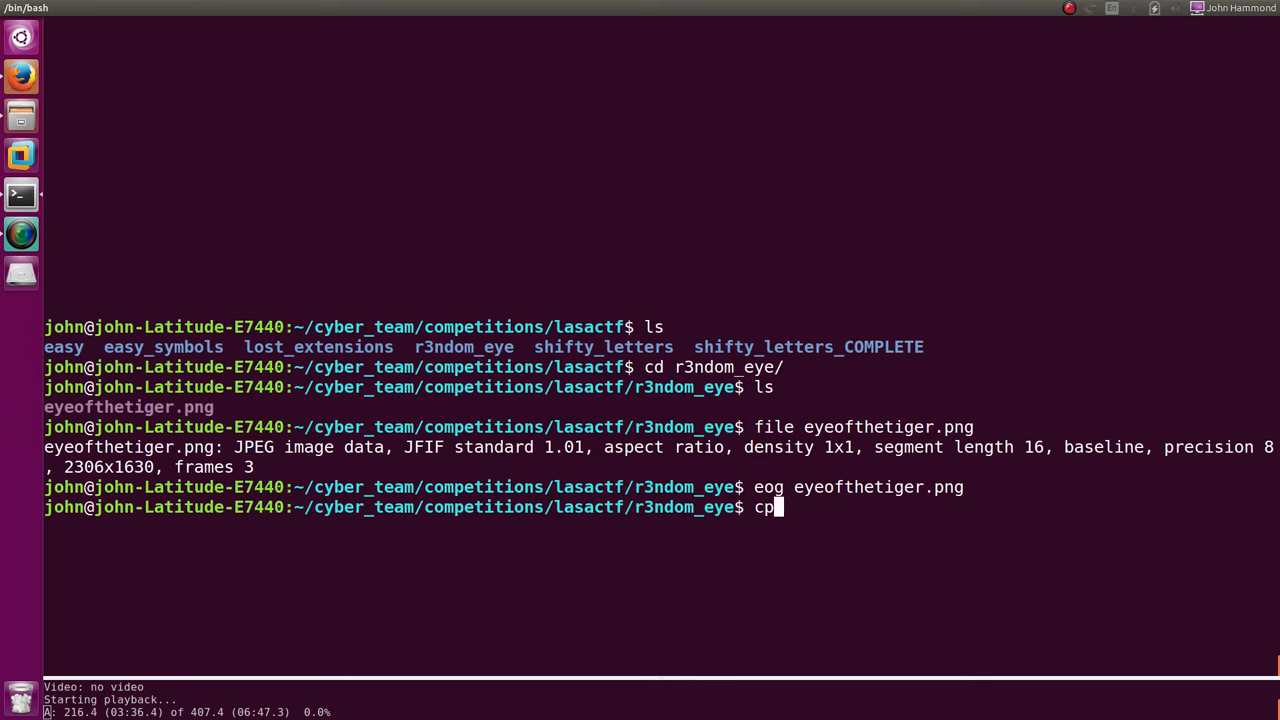
text(eyeofthetiger.png eyeofthetiger.png)
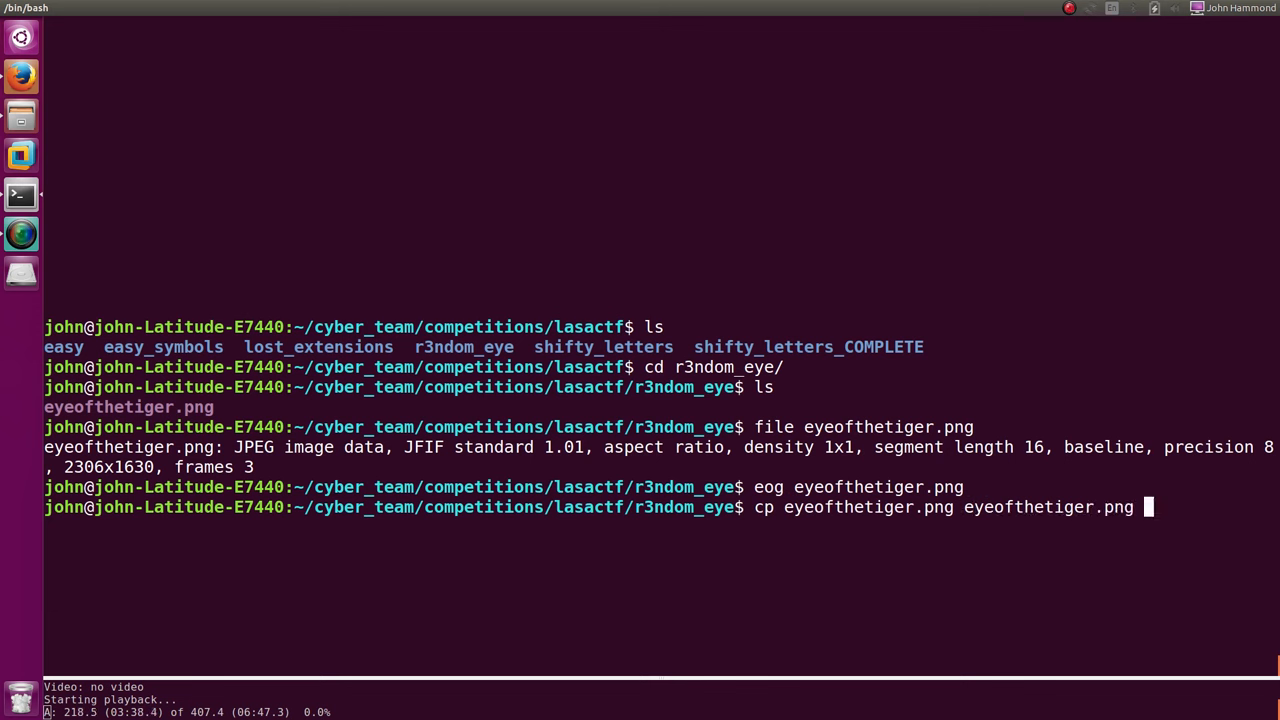
text(j)
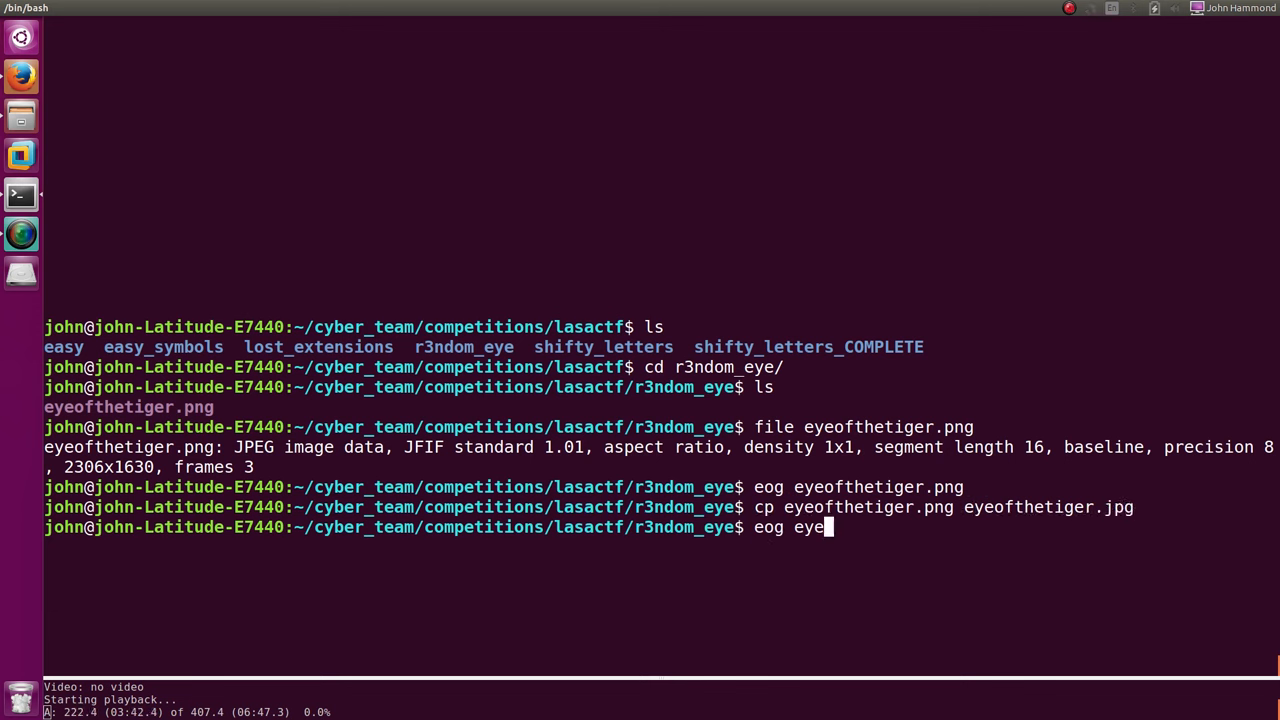
text(ofthetiger.jpg)
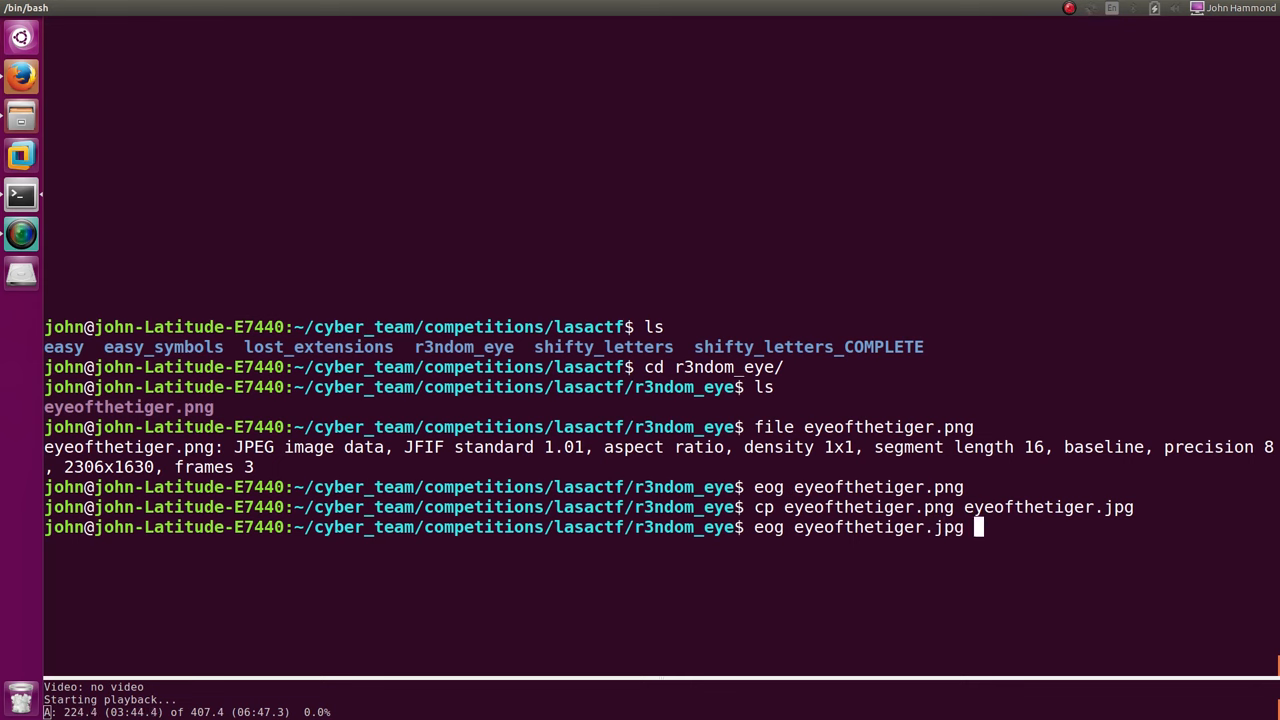
key(Return)
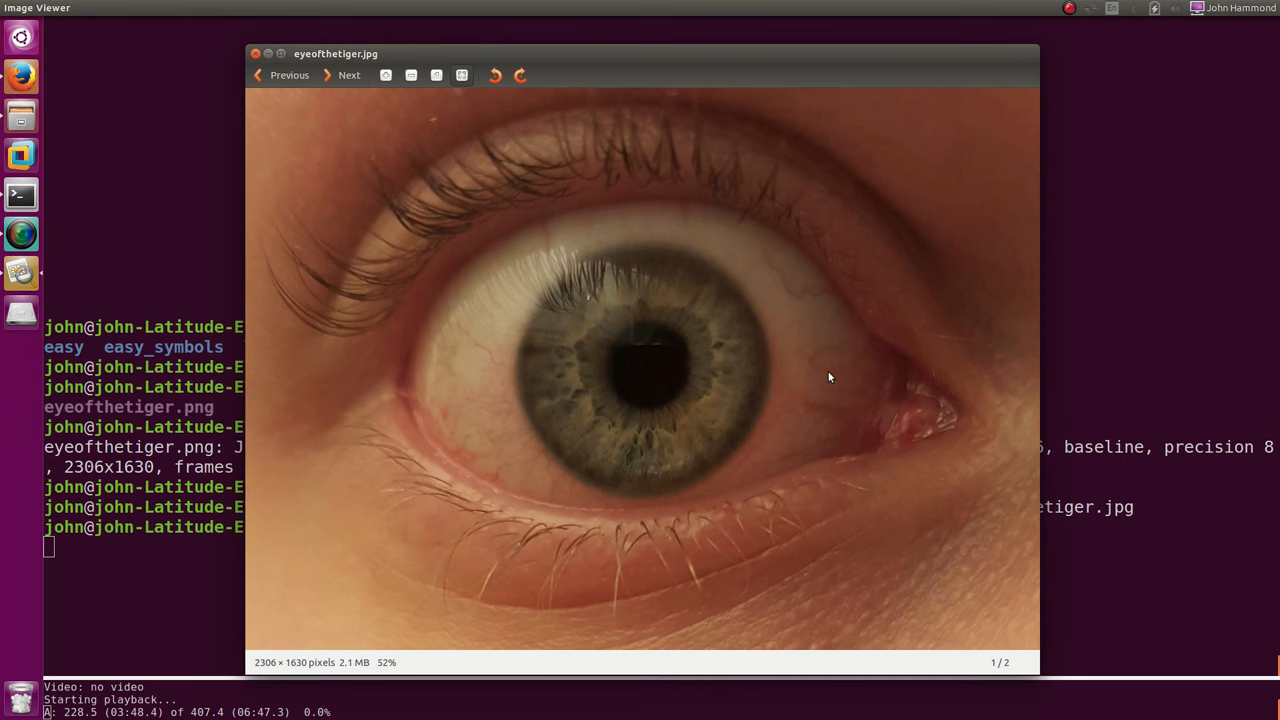
mouse_move(740, 364)
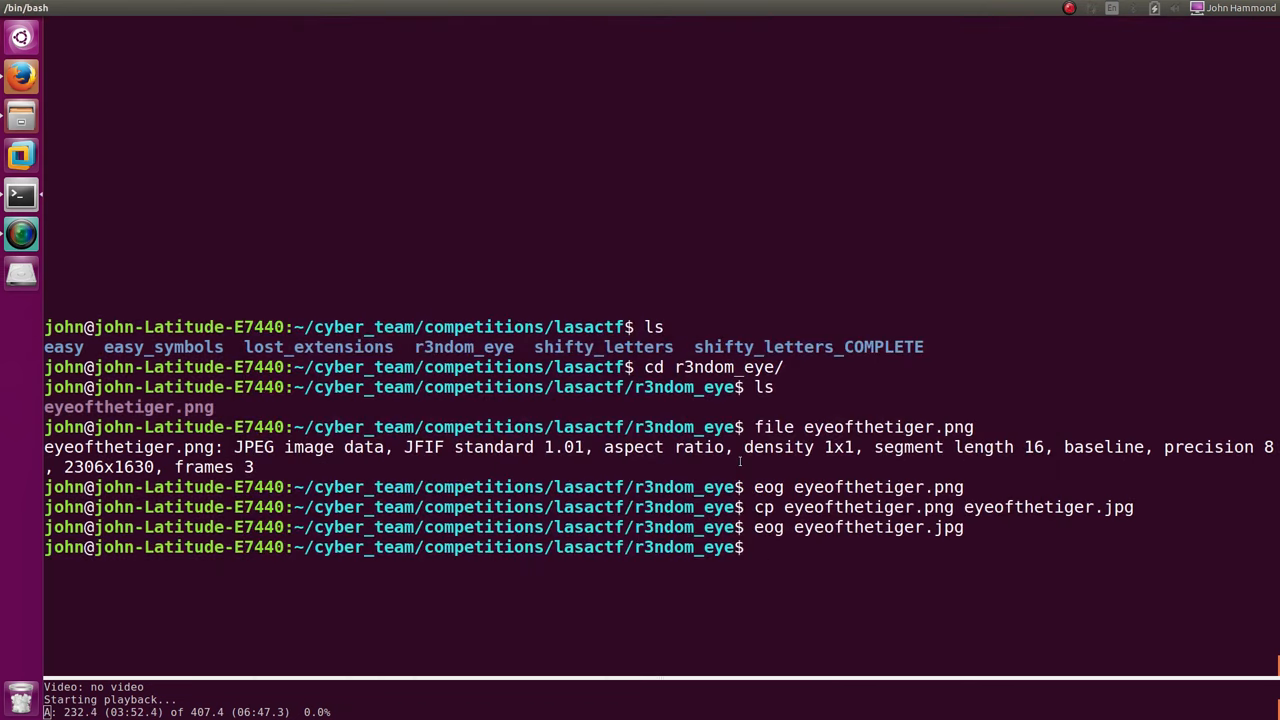
Step: Run strings on eyeofthetiger.png to dump its printable text
text(strings)
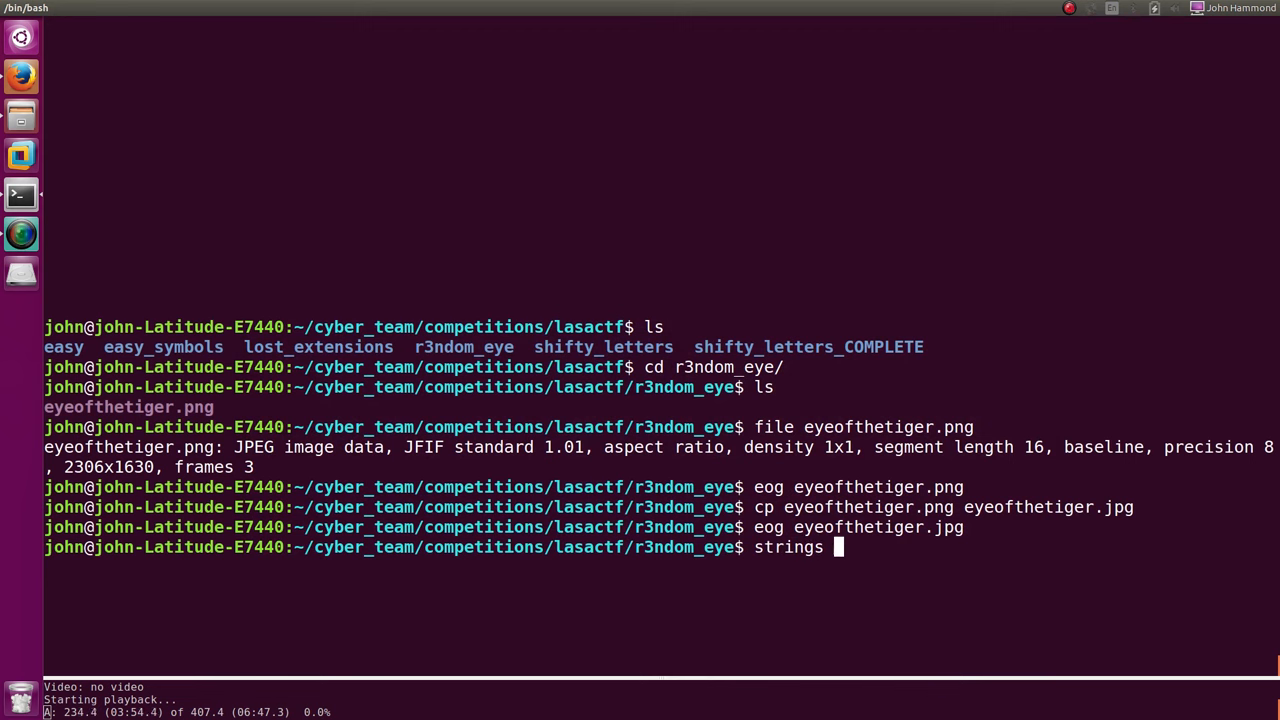
key(Return)
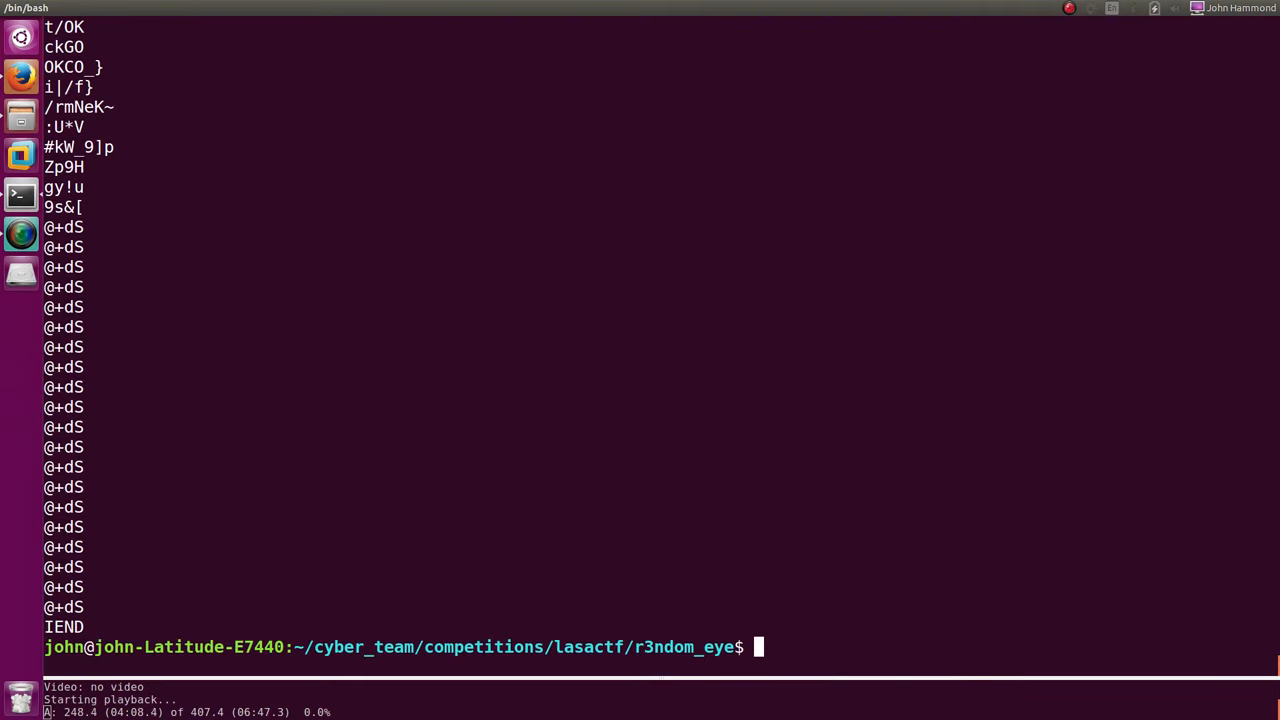
Step: Carve eyeofthetiger.png with foremost and move into the resulting output folder
text(fore)
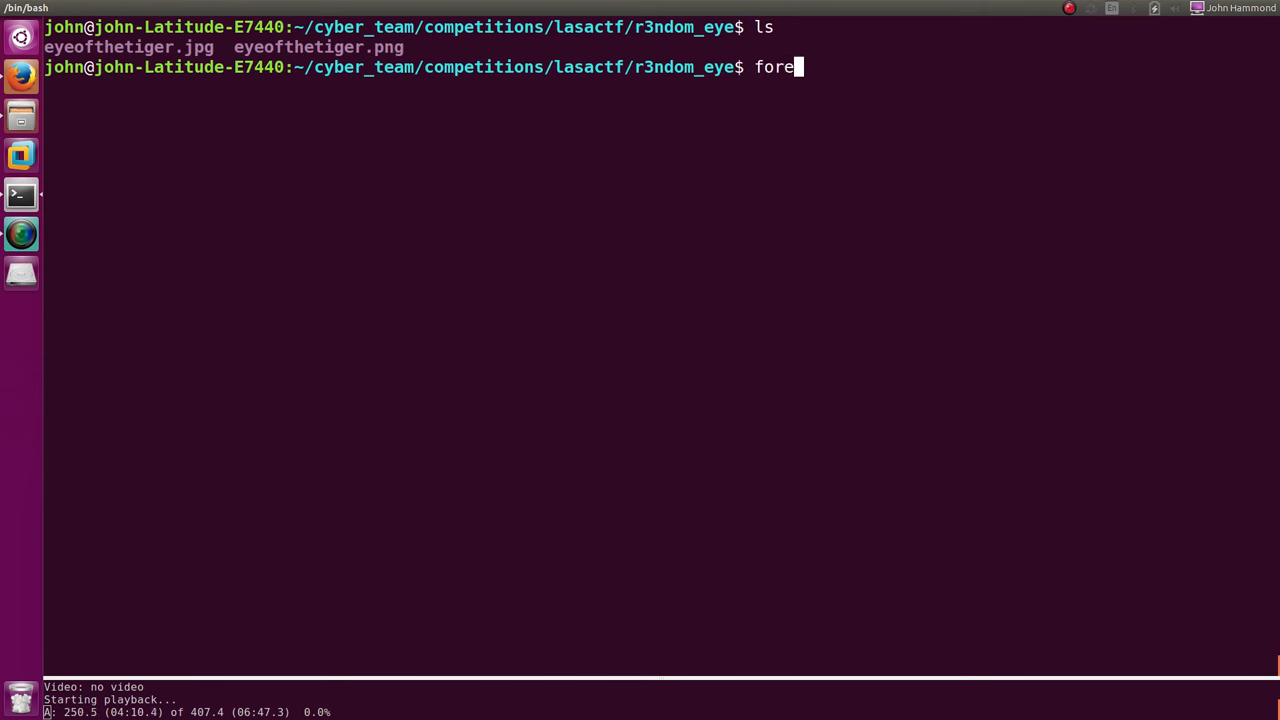
text(most eyeofthetiger.)
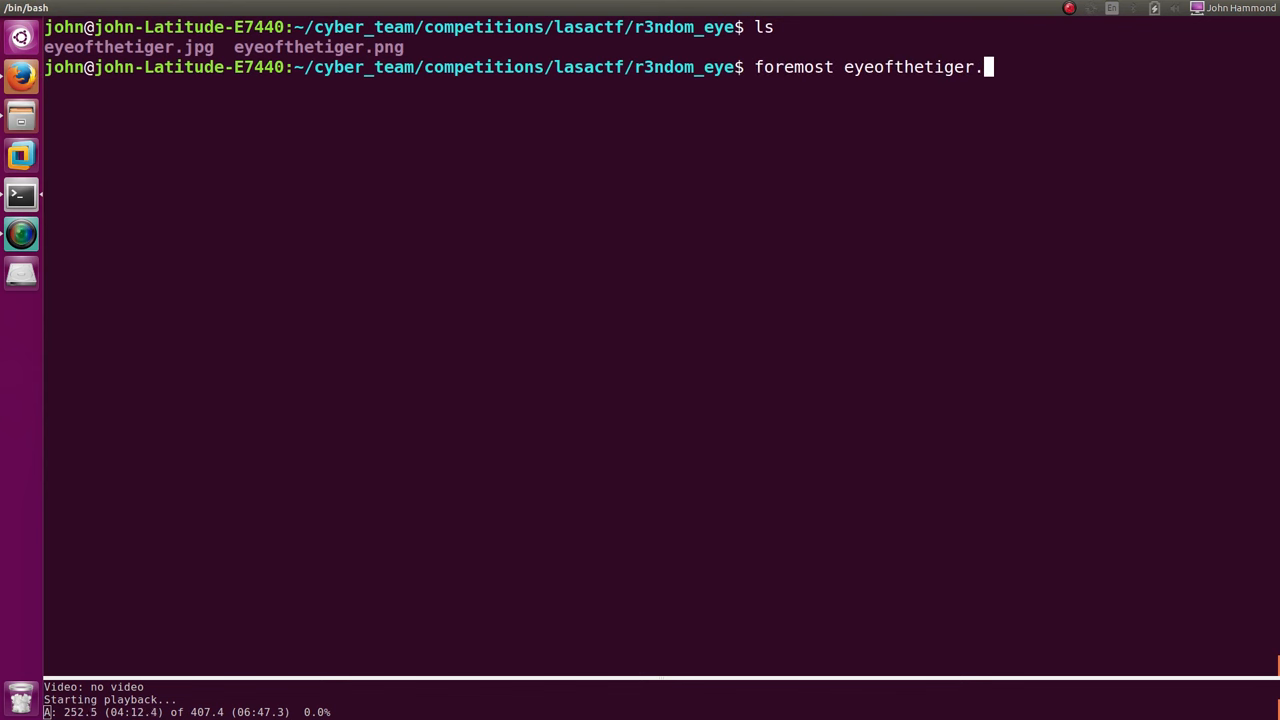
key(Return)
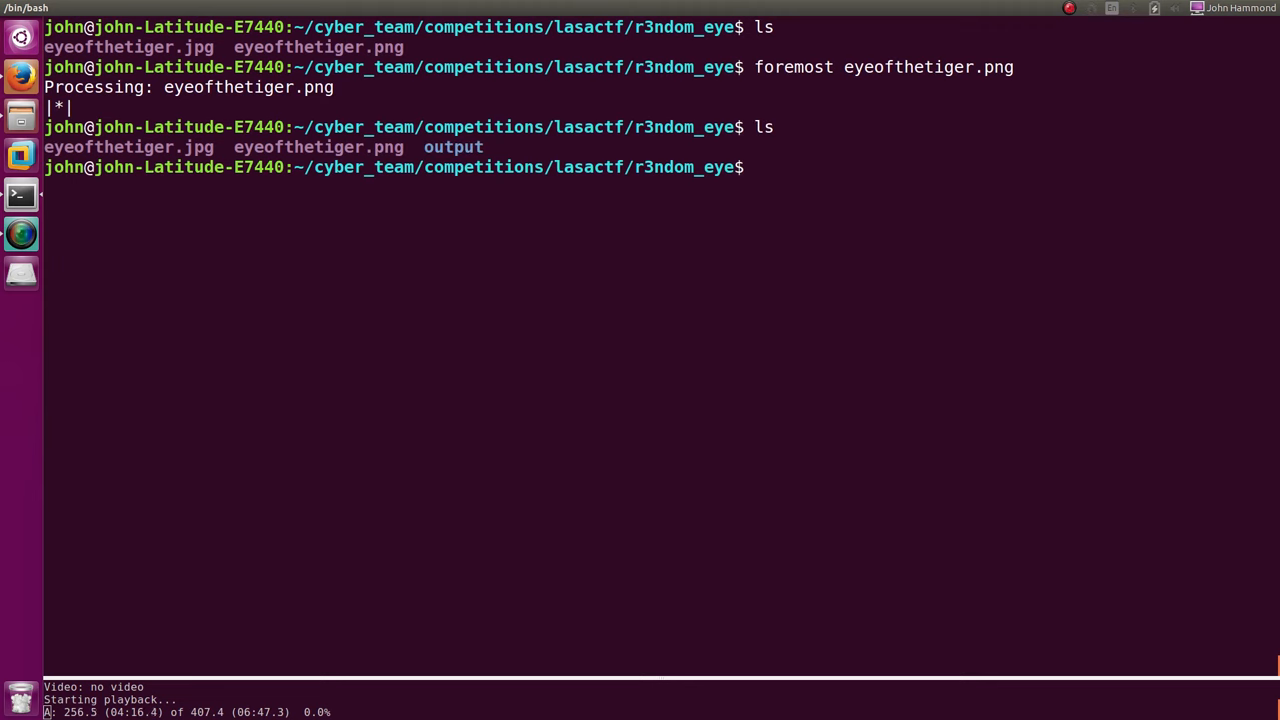
text(cd out)
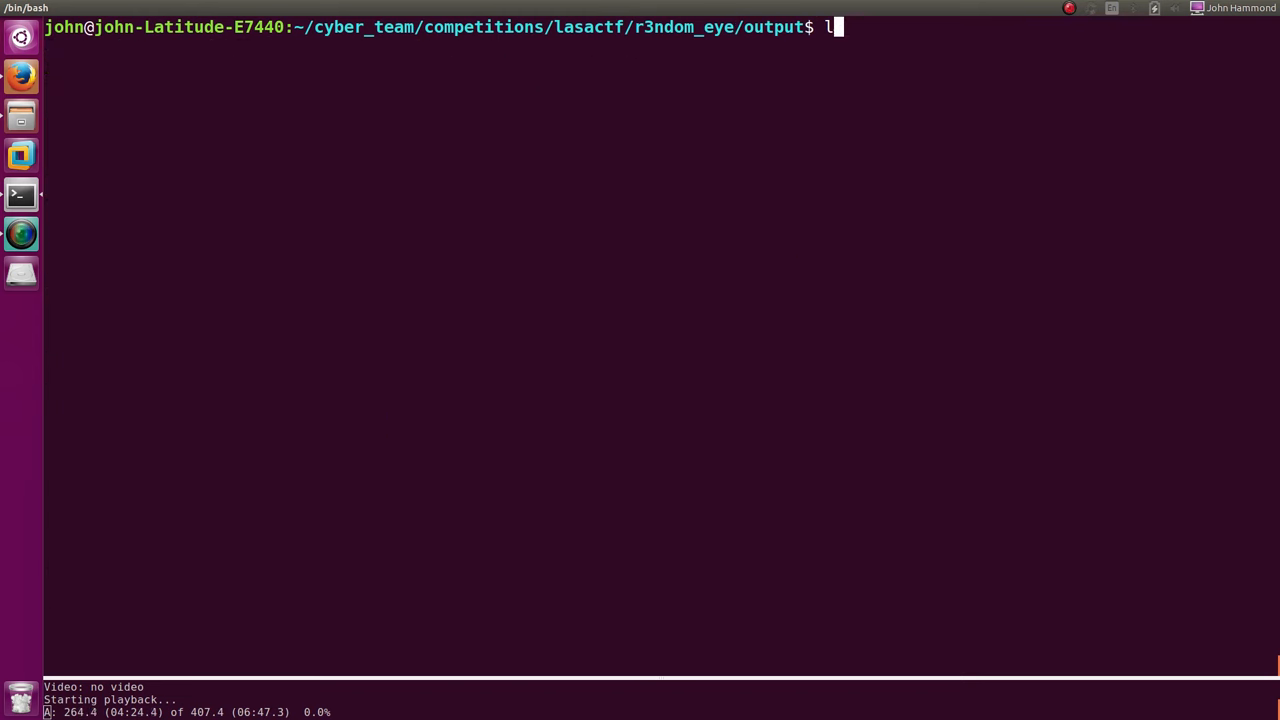
Step: List the output folder and view the carved 00000000.jpg image
key(Return)
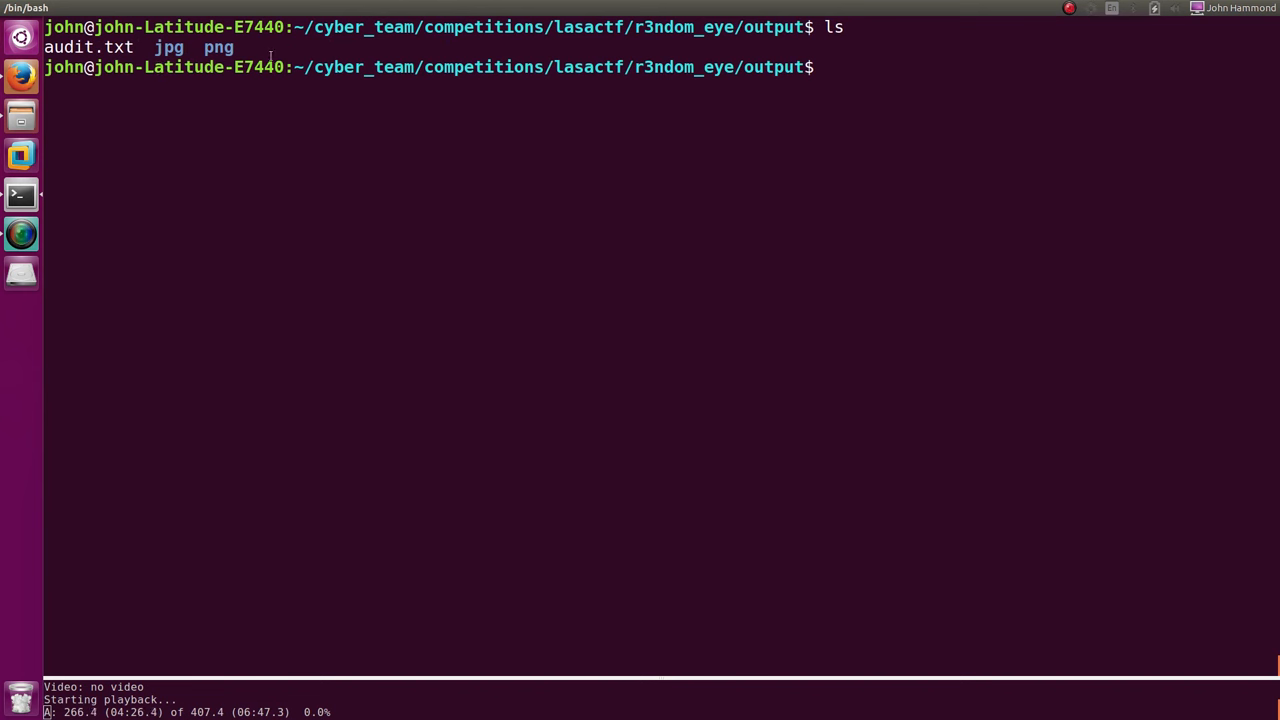
text(cd ju)
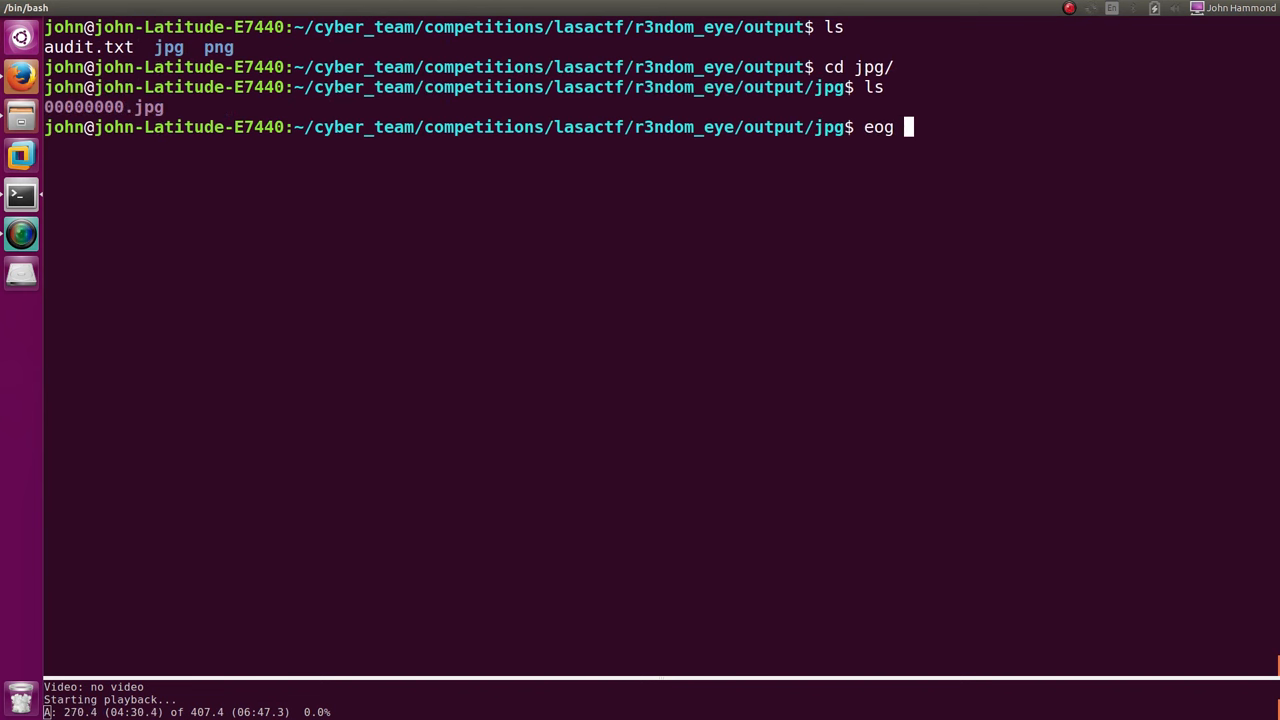
key(Return)
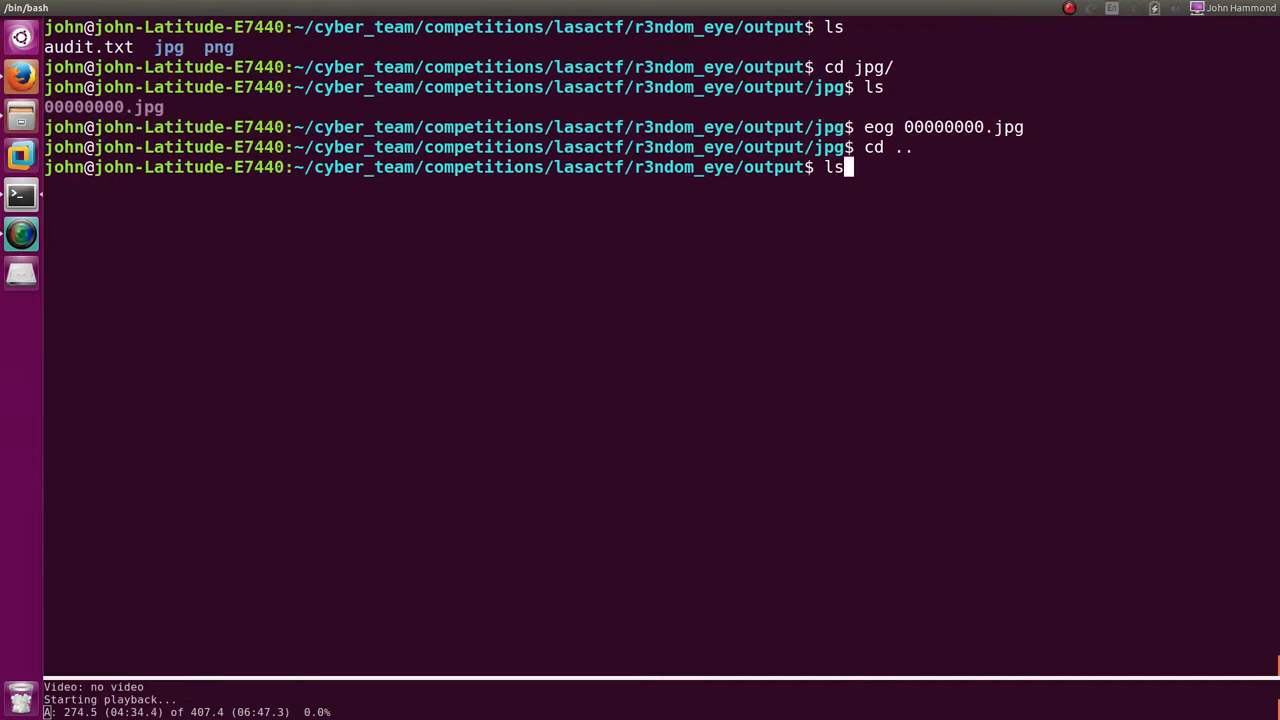
Step: View the carved 00004052.png, revealing the handwritten flag lasactf{rip_my_curly_braces}
key(Return)
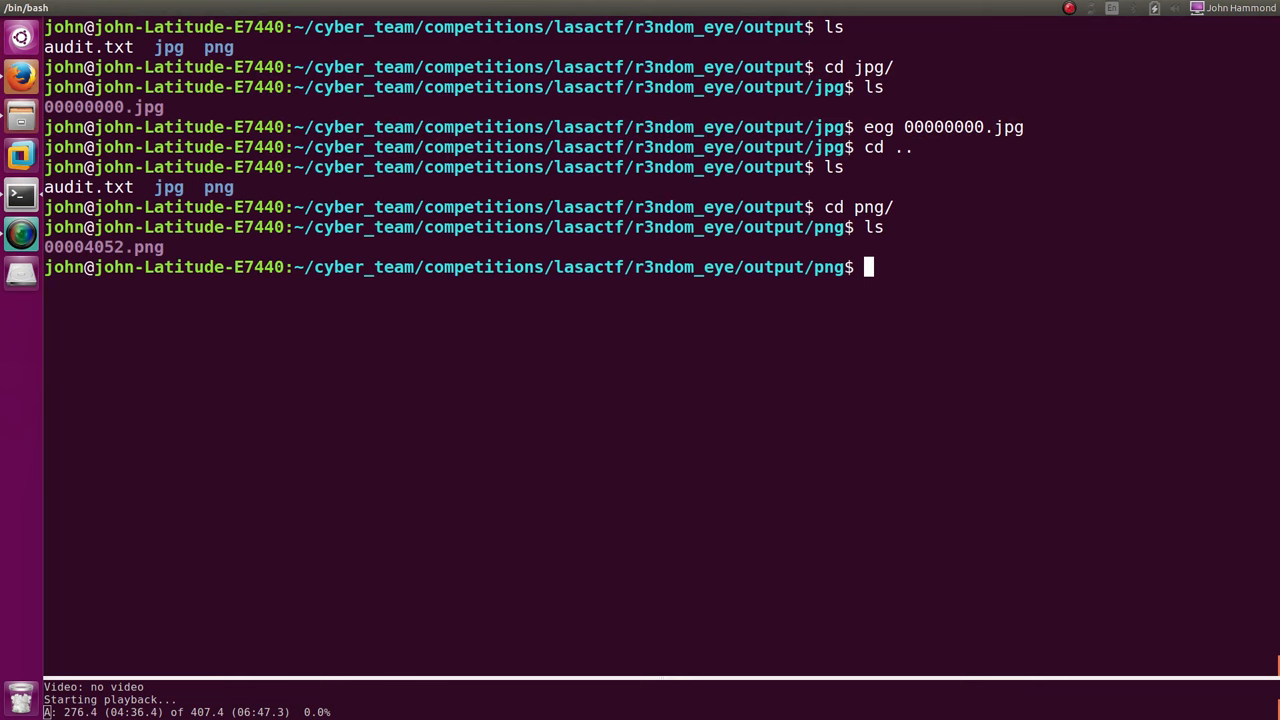
text(eog 00004052.png)
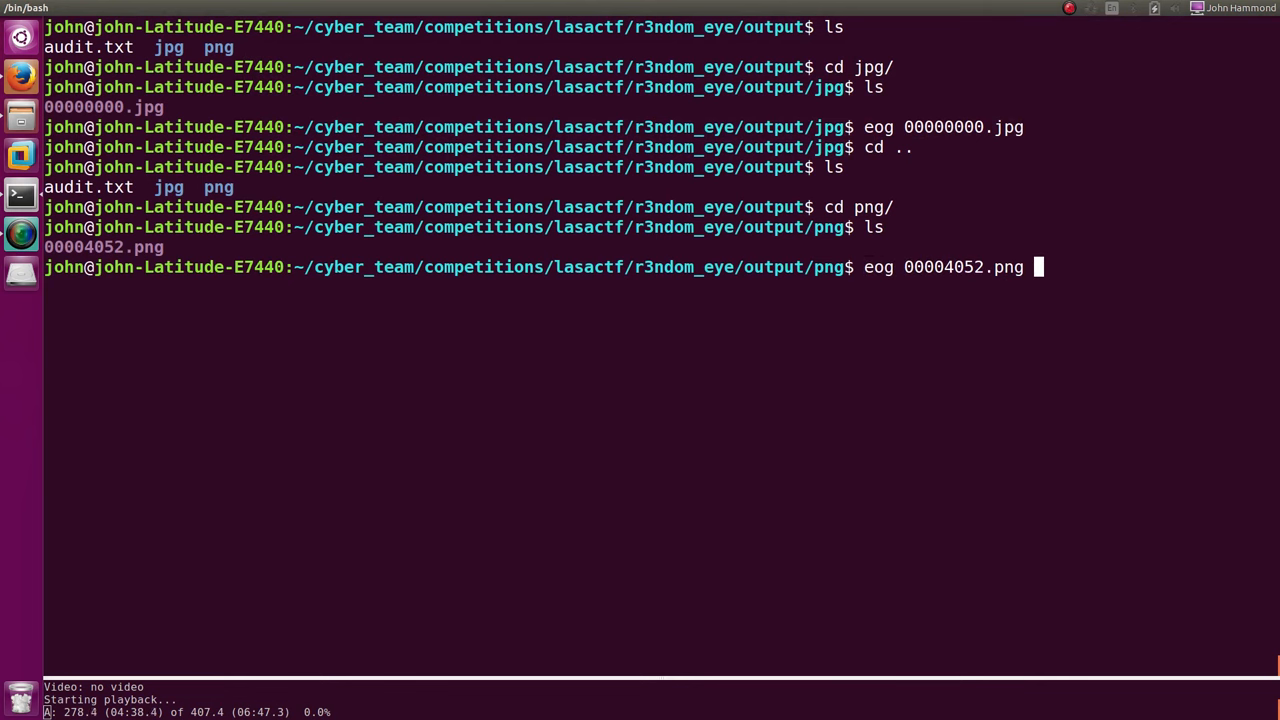
key(Return)
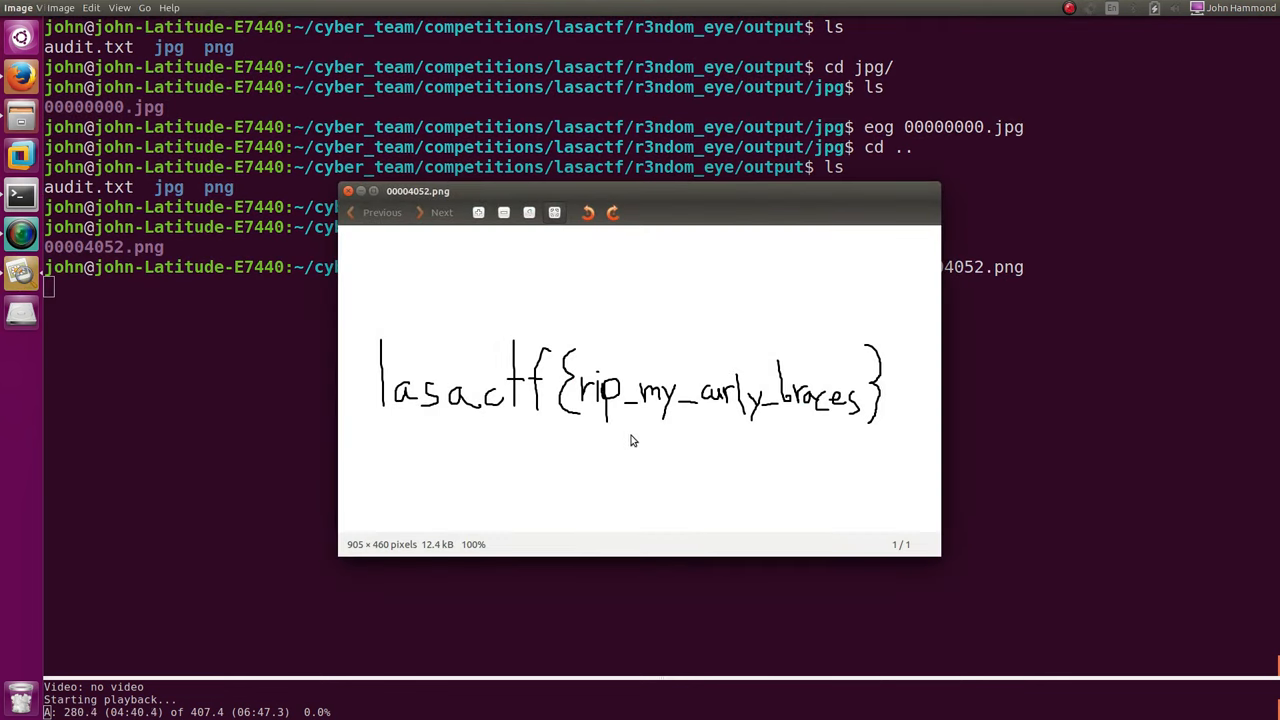
mouse_move(400, 400)
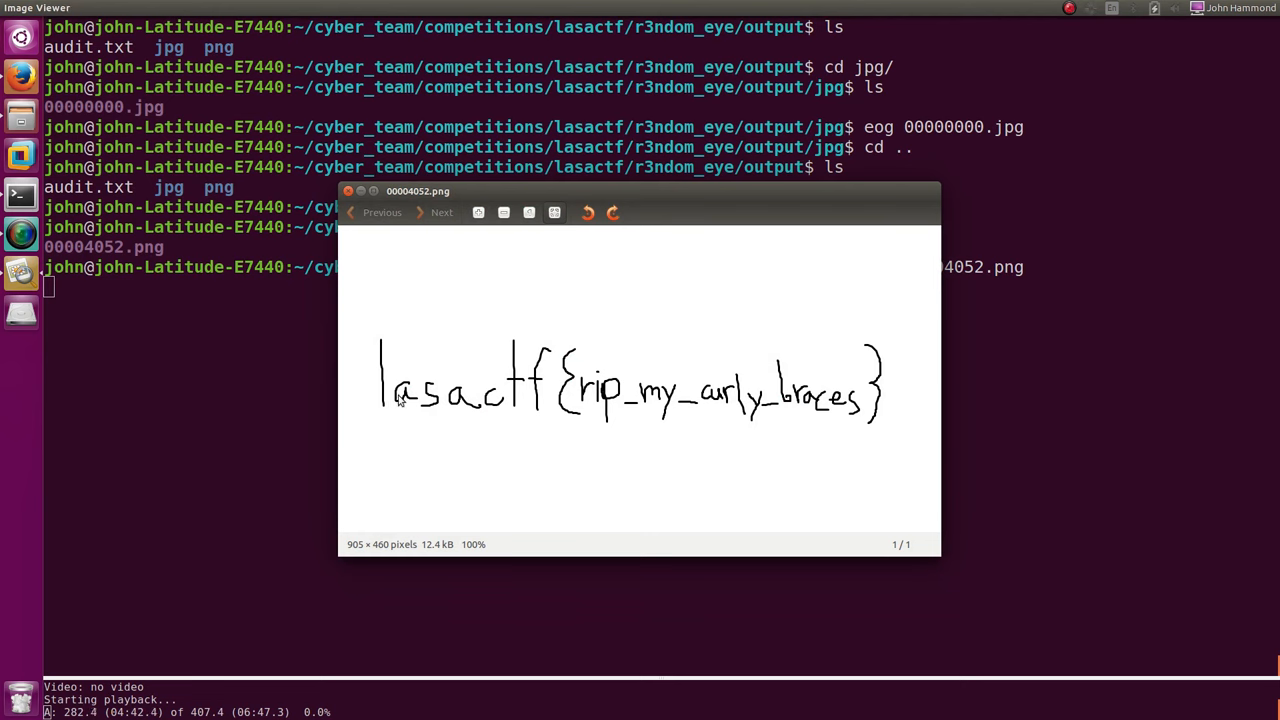
mouse_move(888, 418)
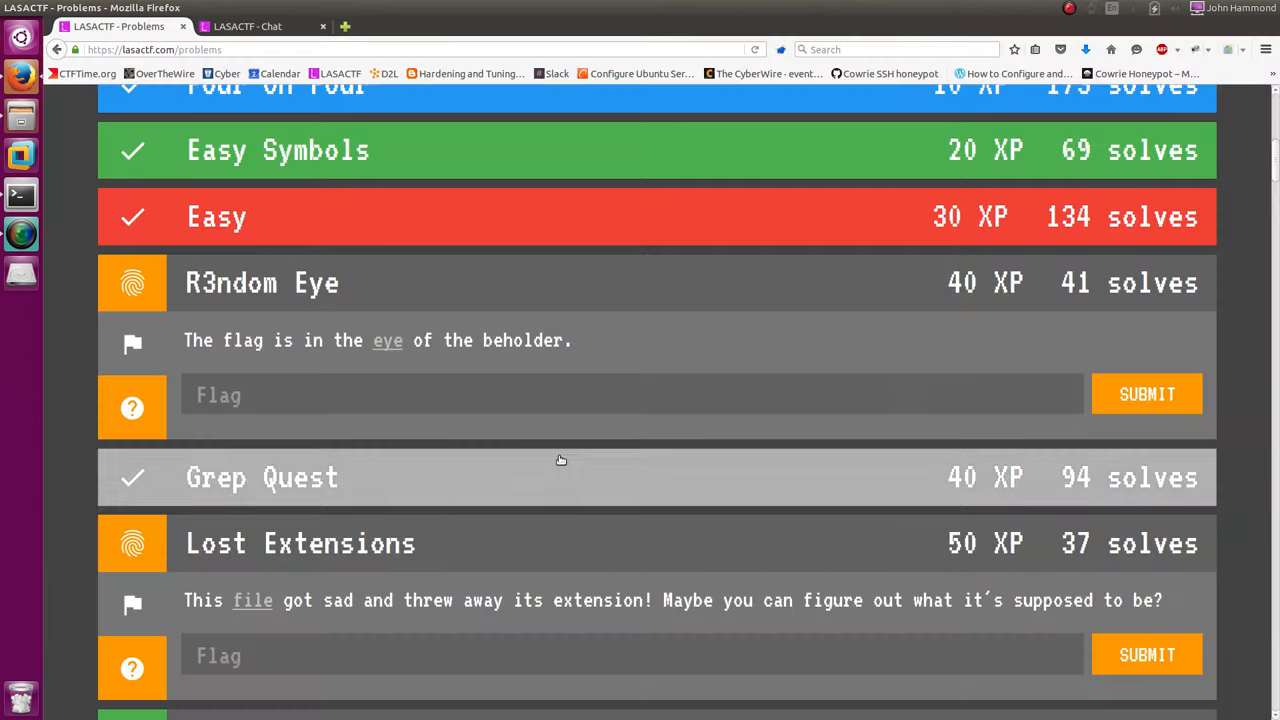
text(lasactf{rip_m)
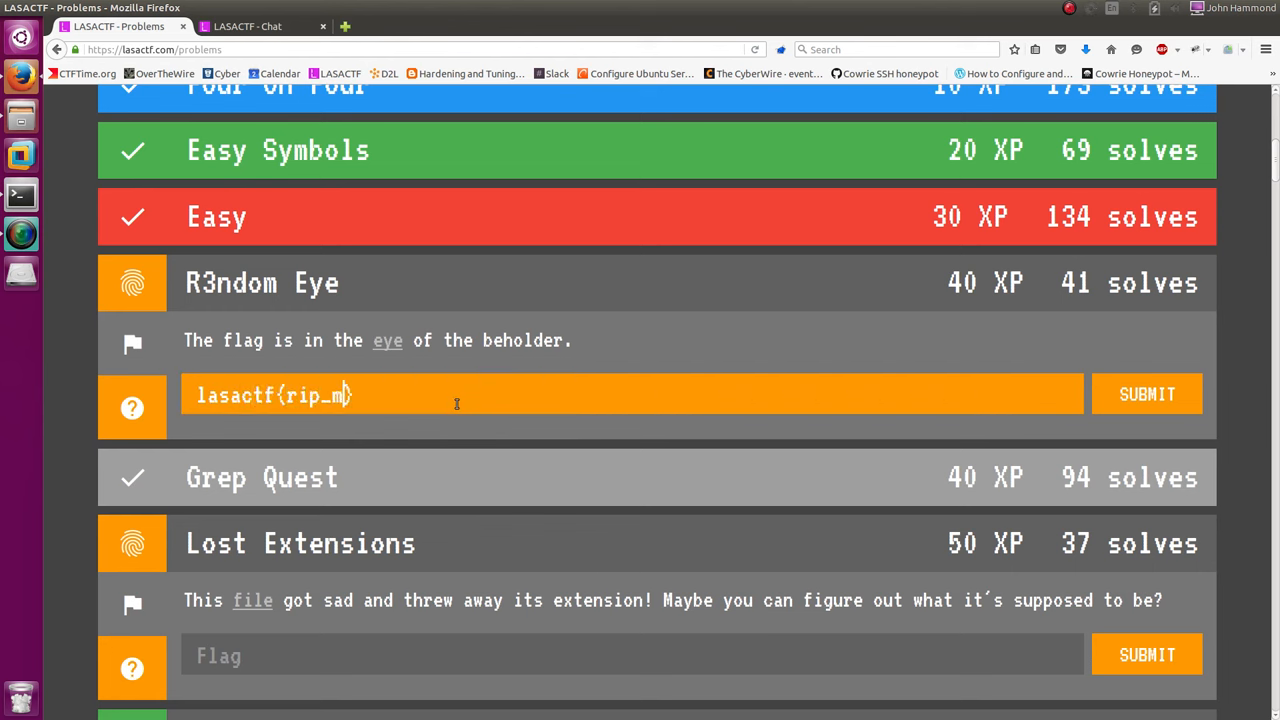
text(y_curly_+)
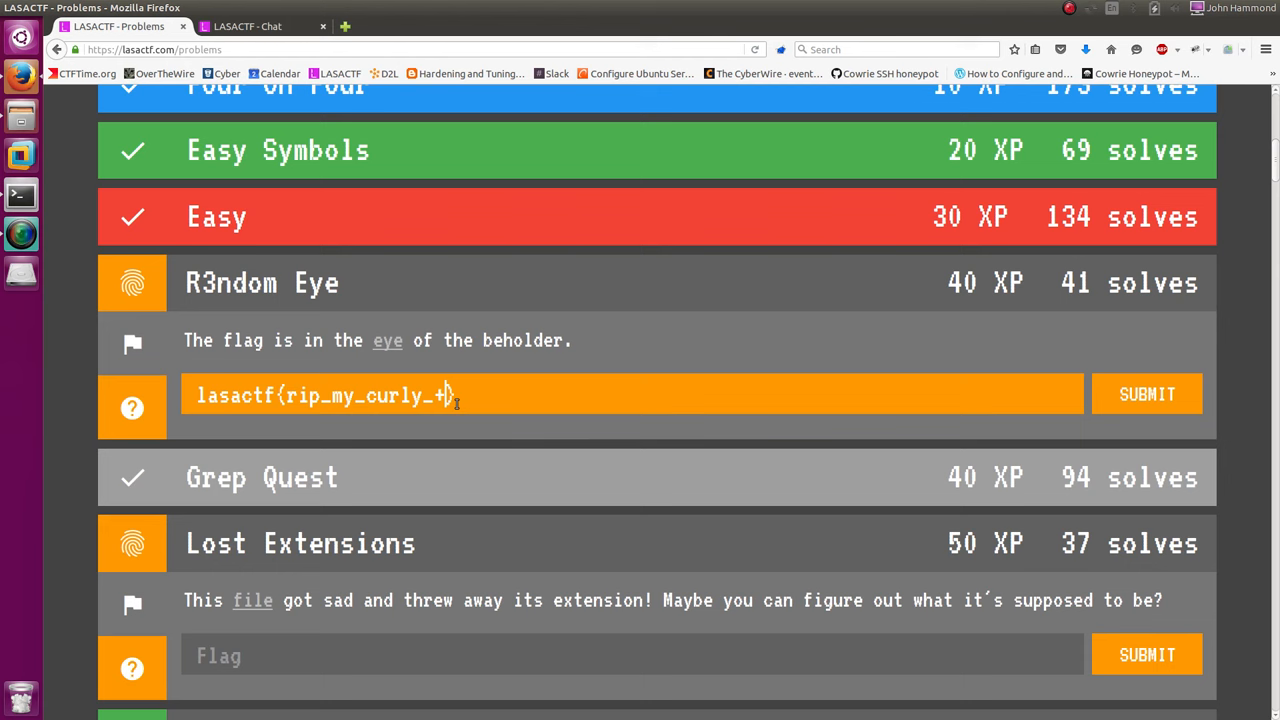
text(braces)
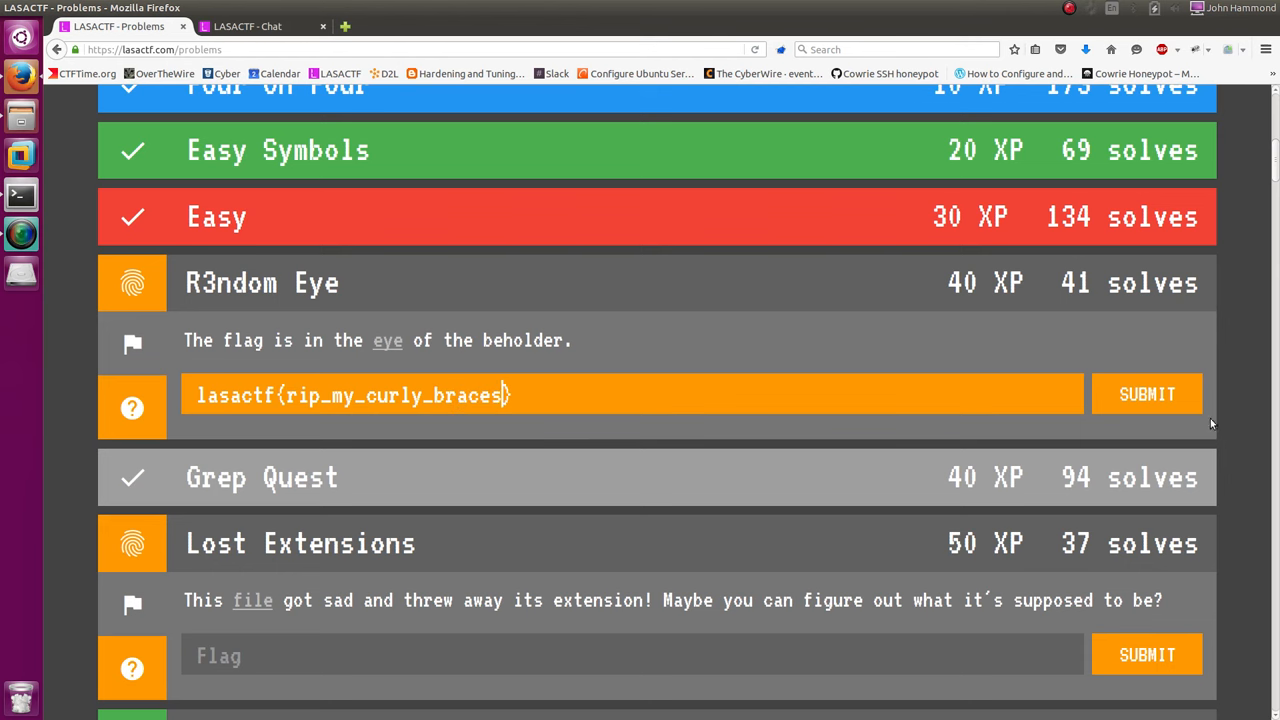
click(1148, 392)
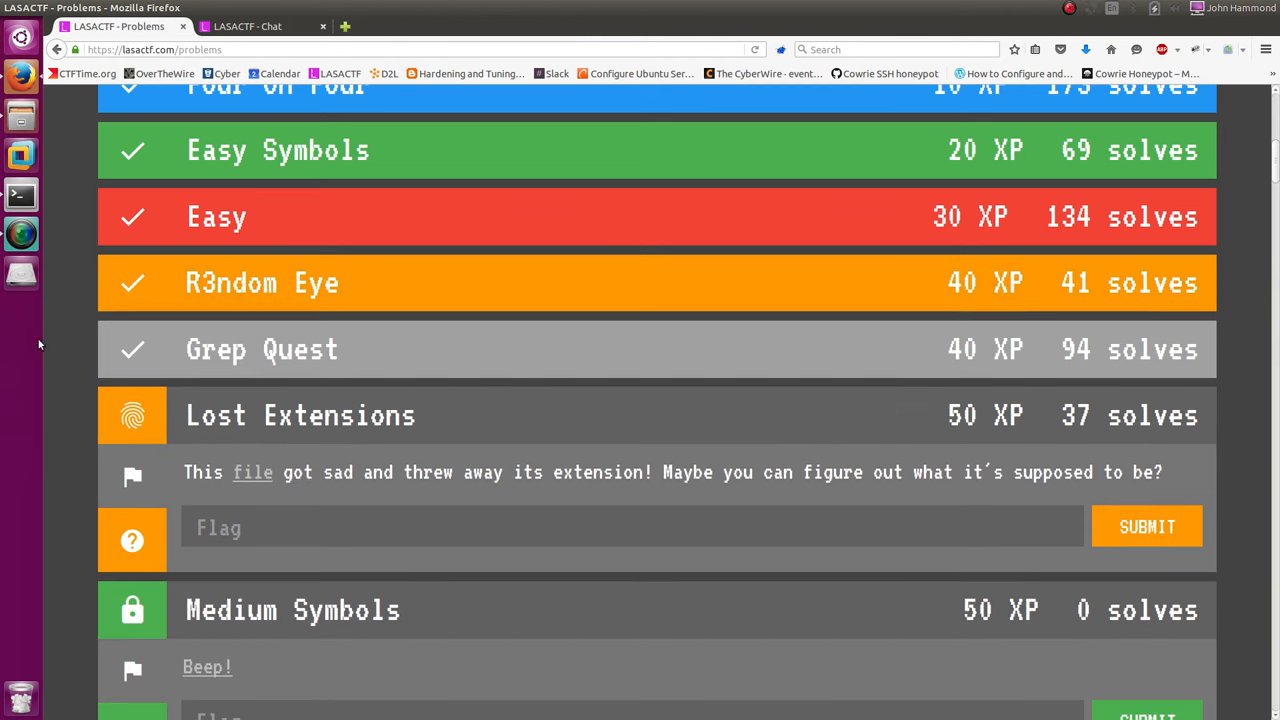
mouse_move(98, 328)
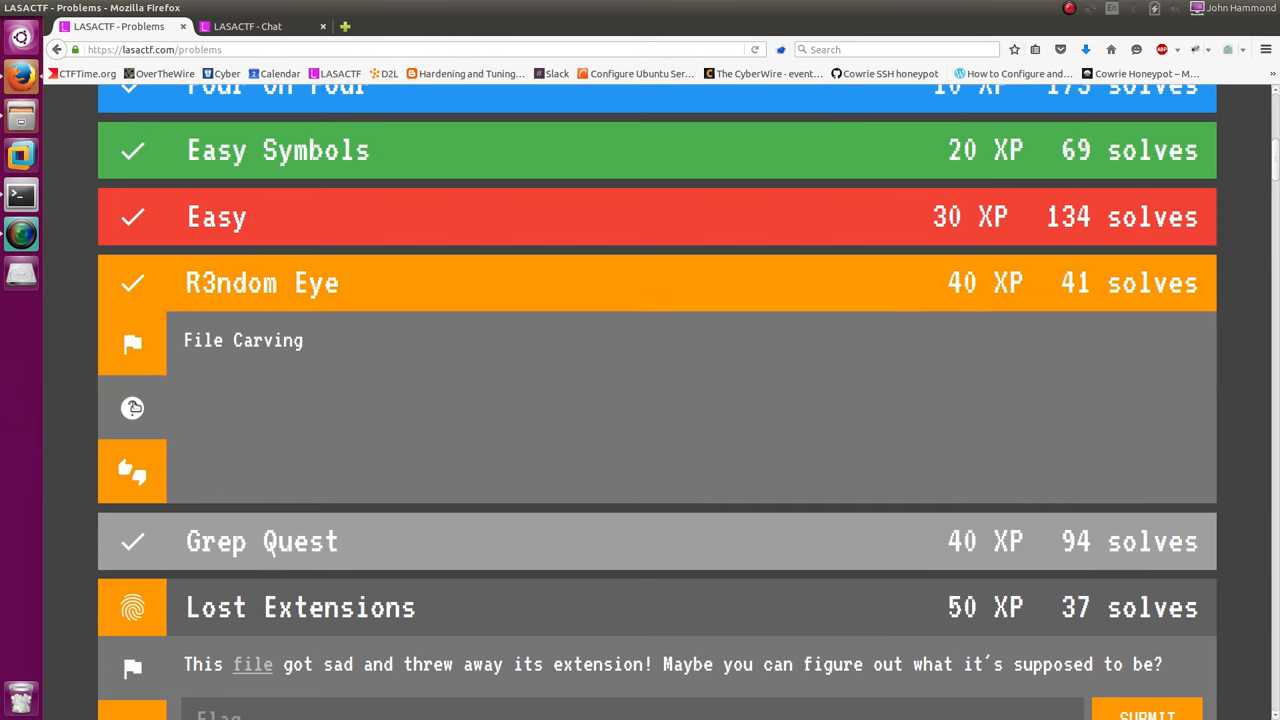
Step: Expand the solved R3ndom Eye row to reveal its File Carving category tag
double_click(244, 340)
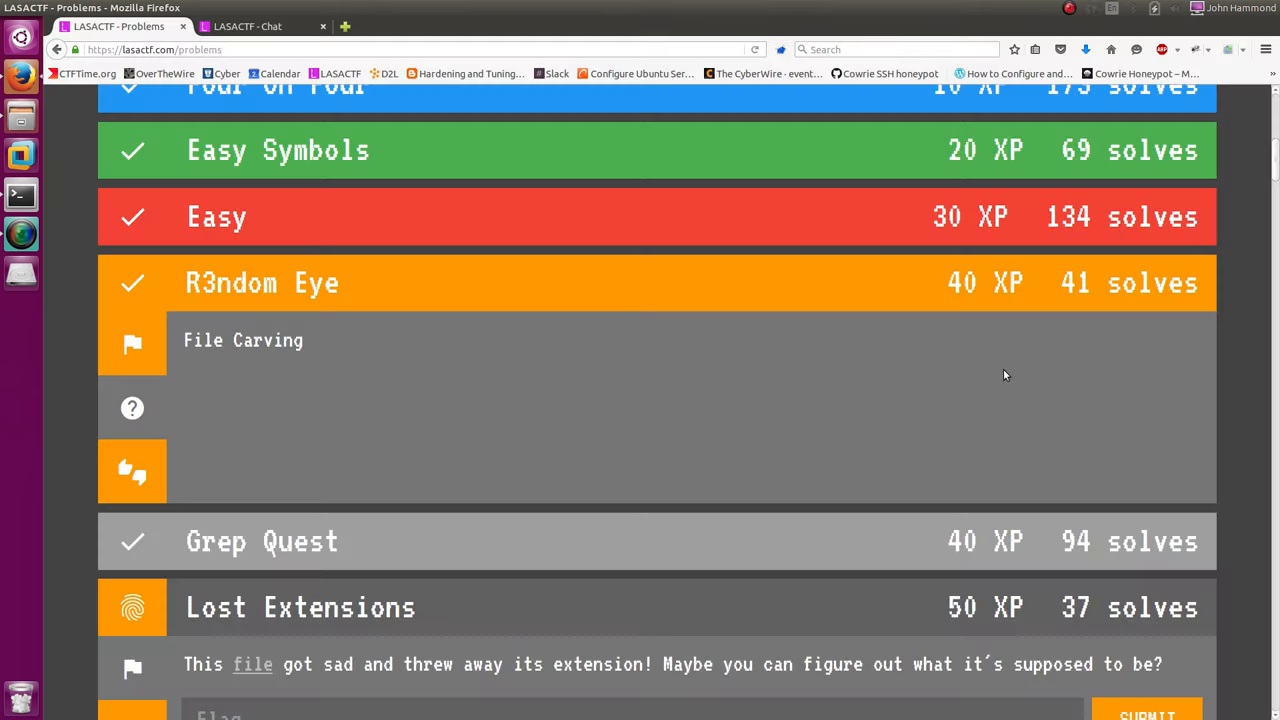
mouse_move(84, 460)
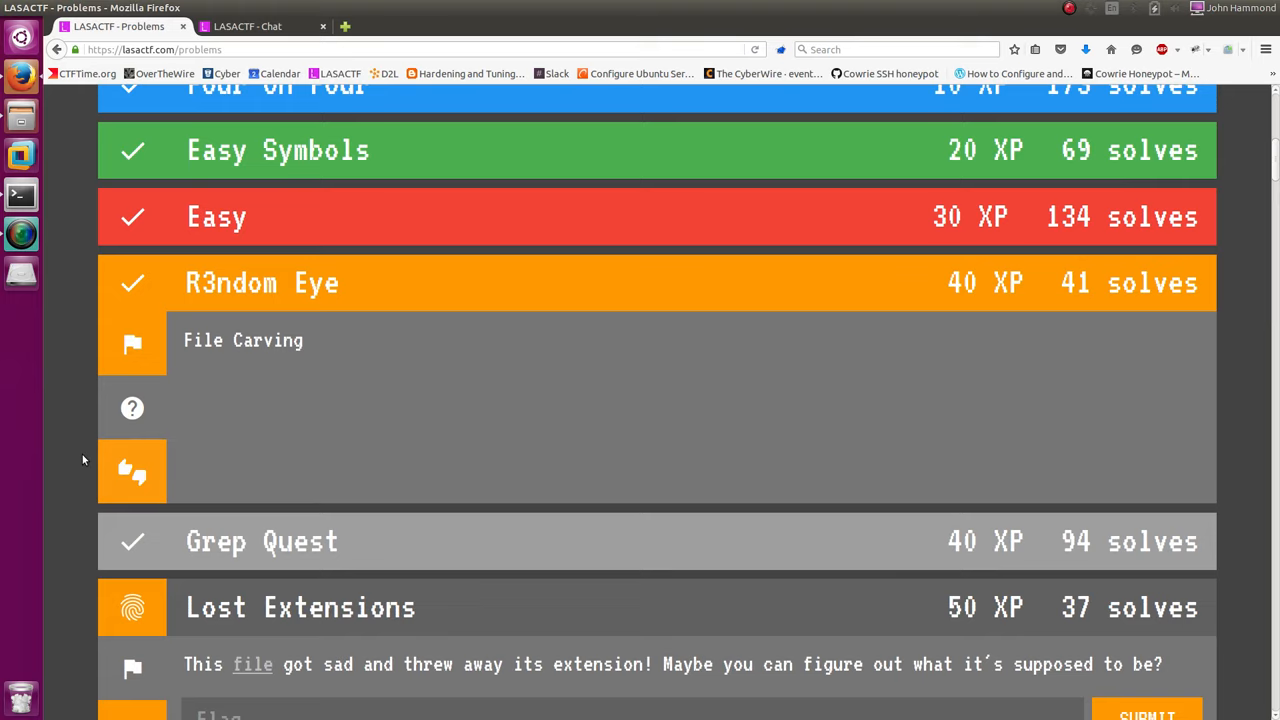